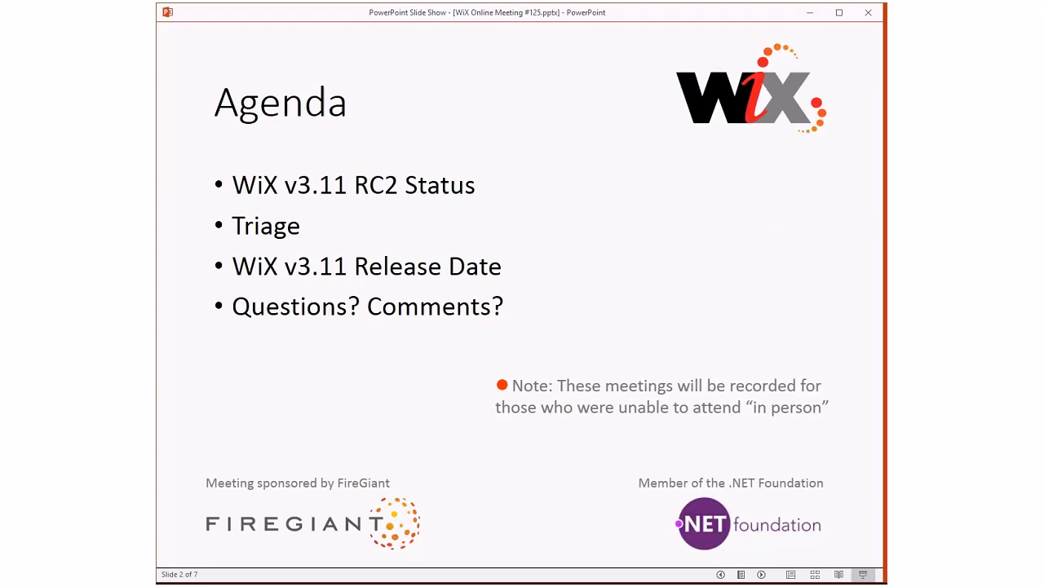
mouse_move(763, 226)
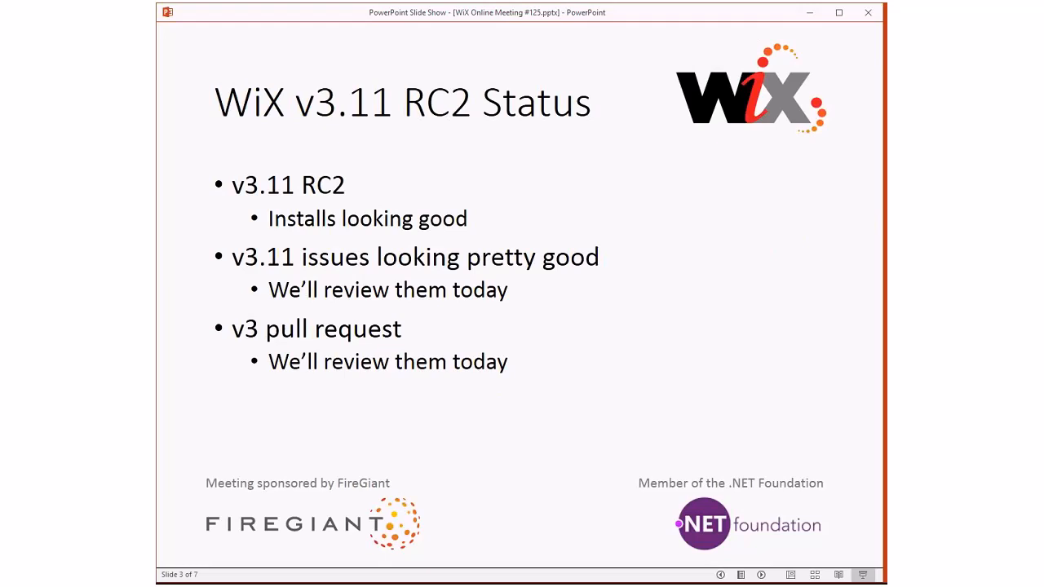
- Leave the slideshow, open issue #5541 'Virus Warning with Wix SDK' and read its comments
key("right")
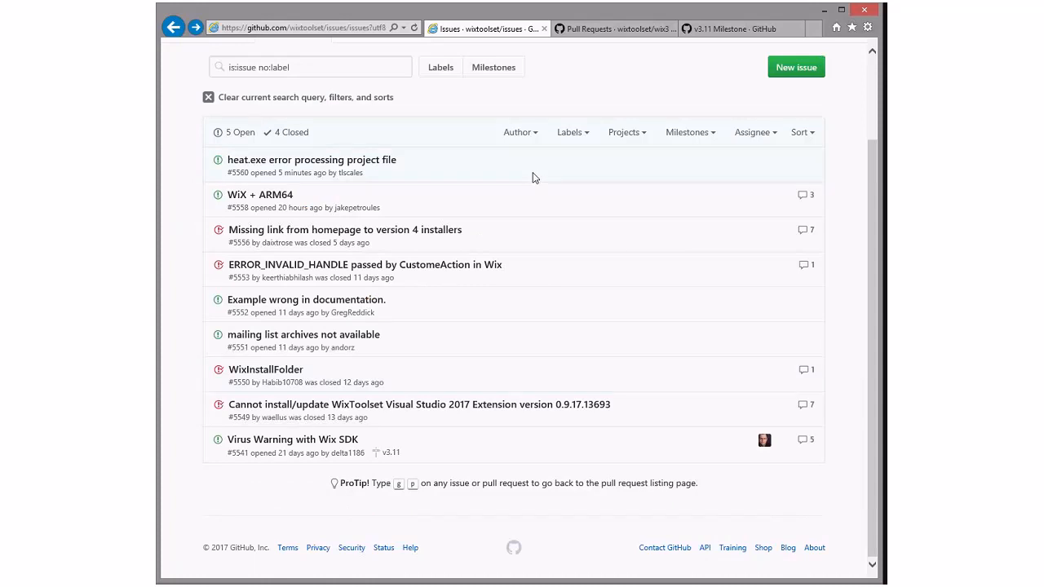
mouse_move(292, 439)
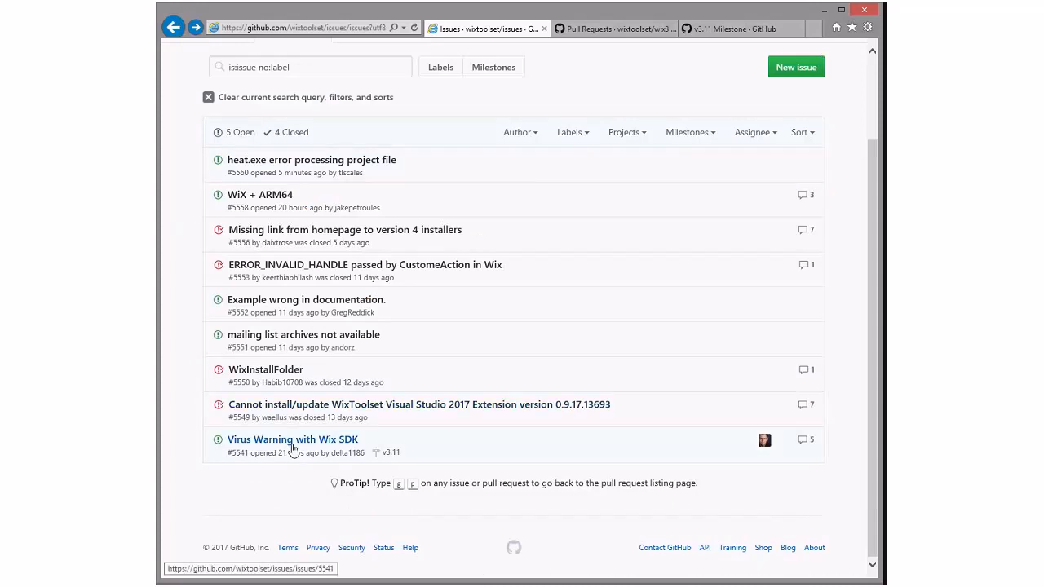
left_click(292, 439)
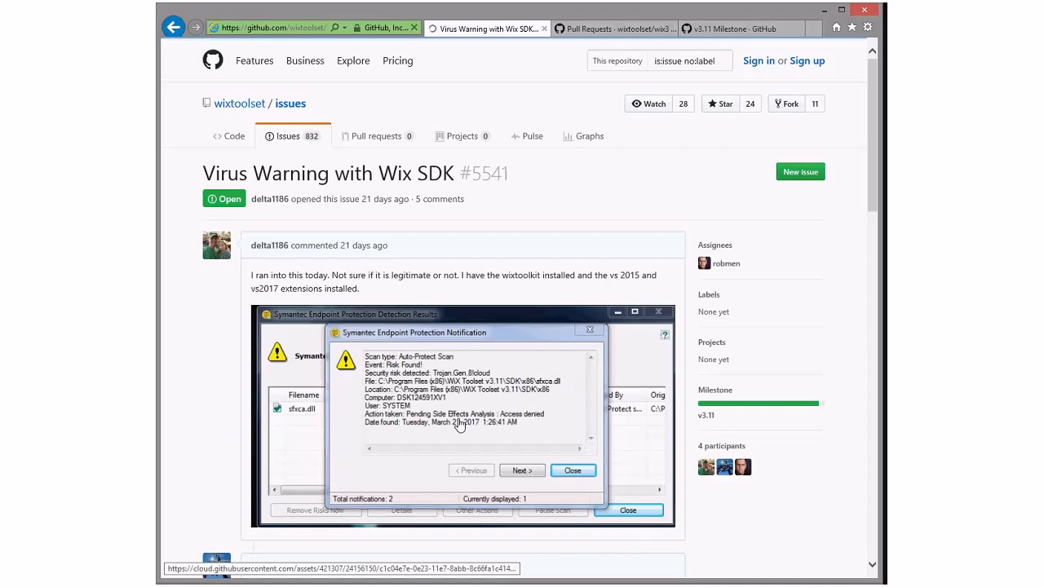
scroll("down", 3)
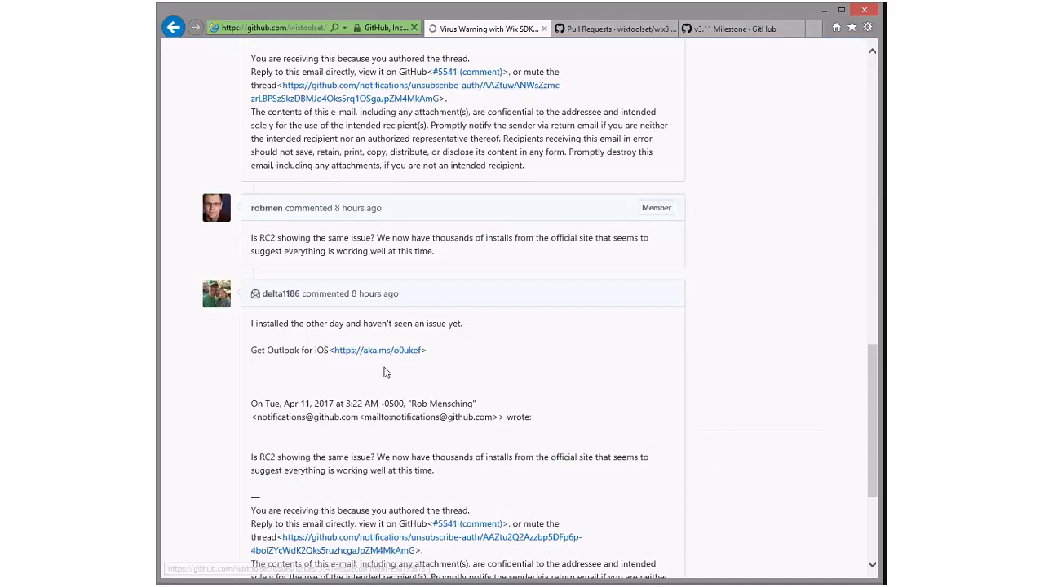
scroll("down", 3)
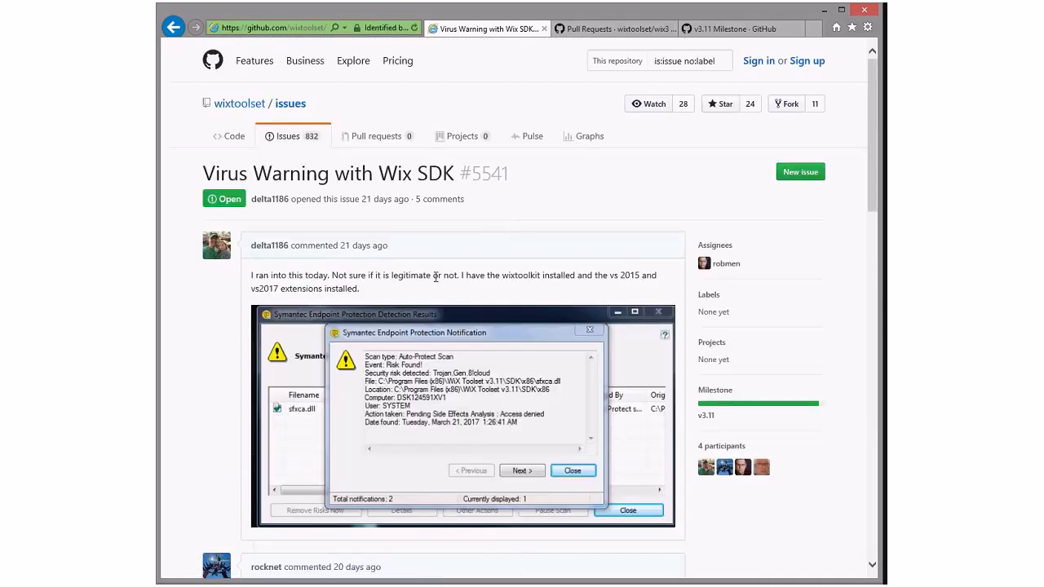
mouse_move(449, 328)
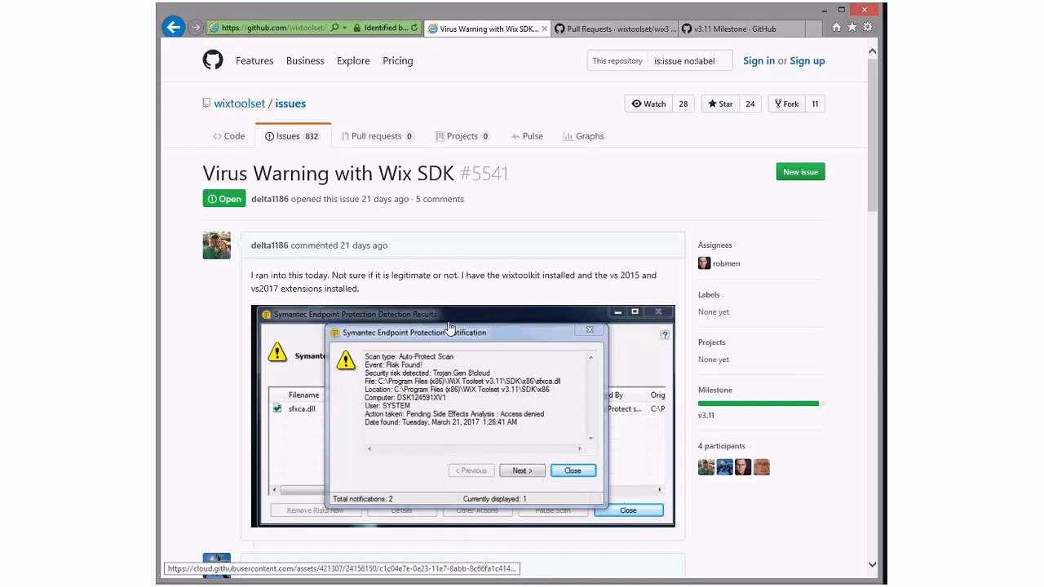
scroll("down", 3)
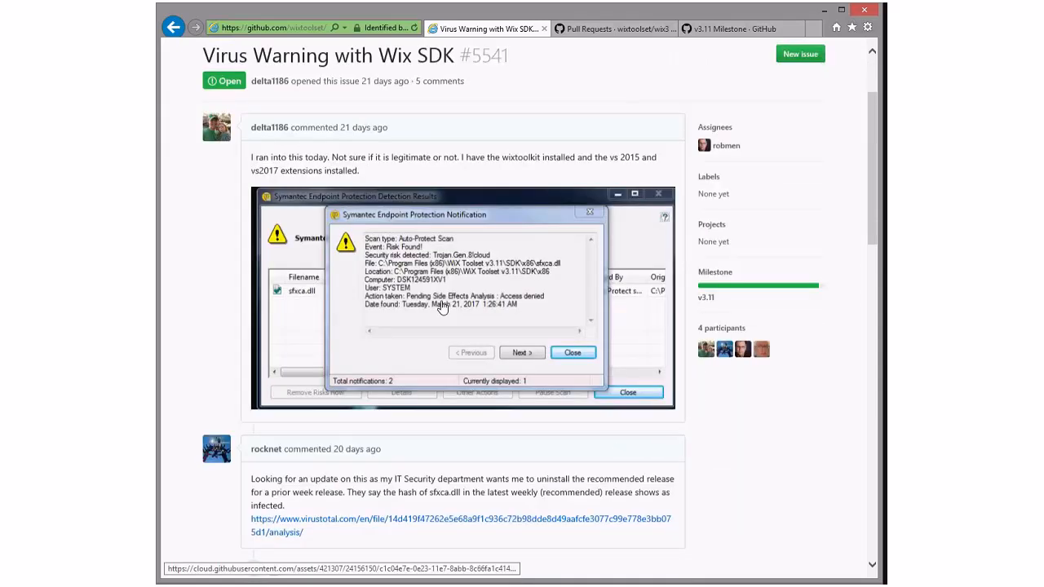
scroll("down", 3)
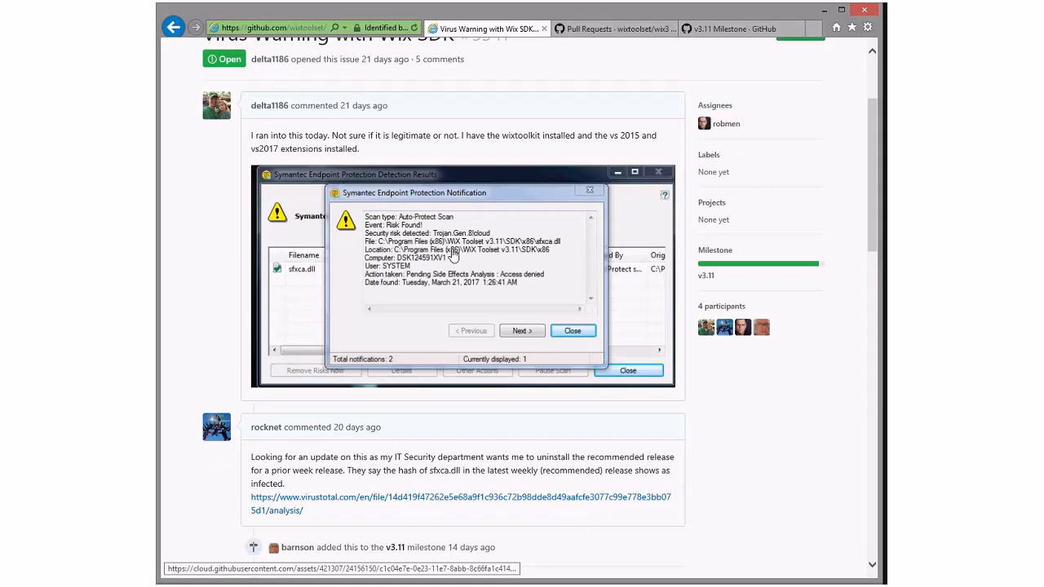
scroll("down", 3)
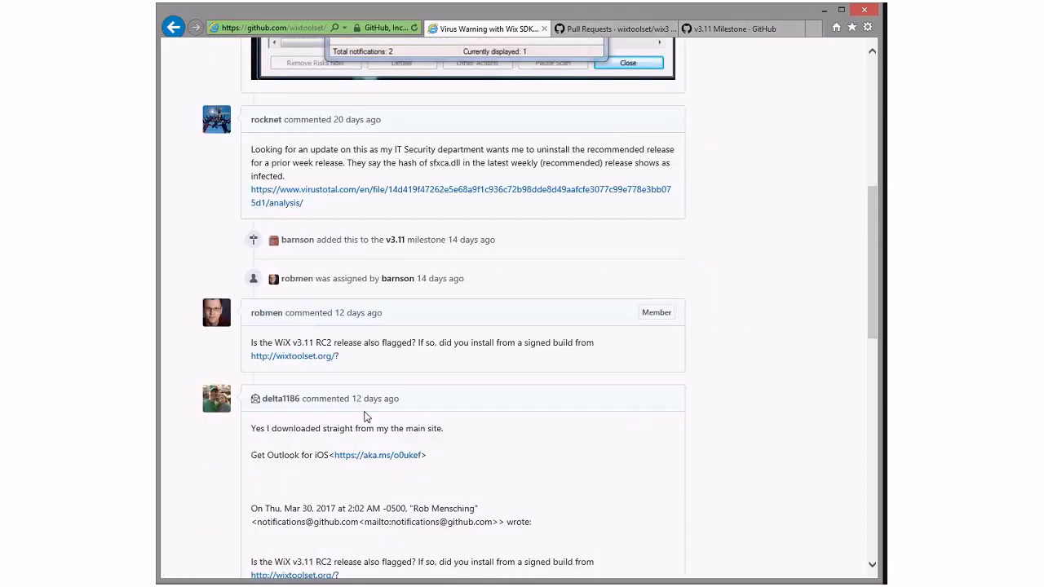
mouse_move(476, 312)
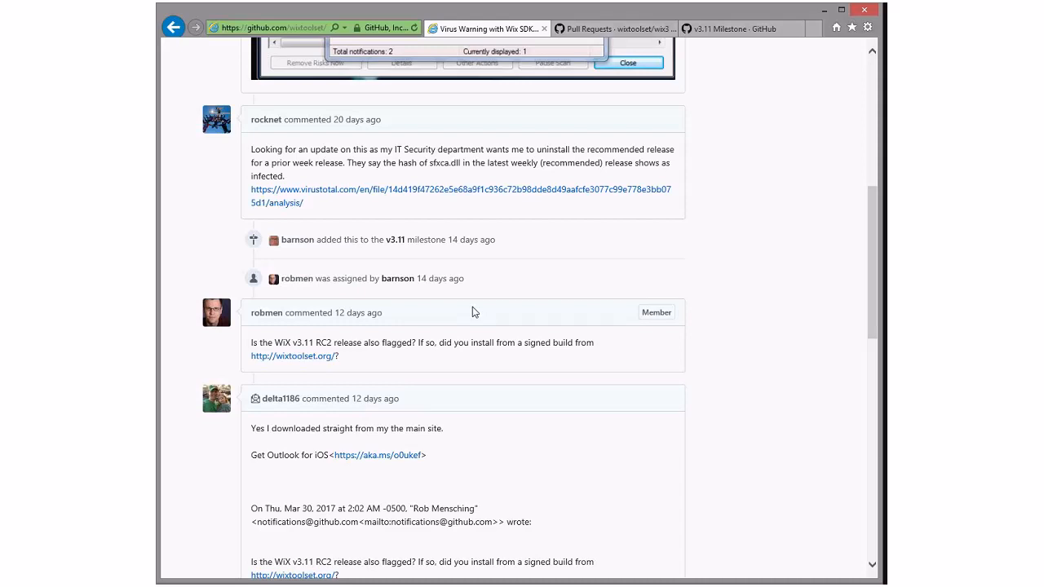
mouse_move(464, 306)
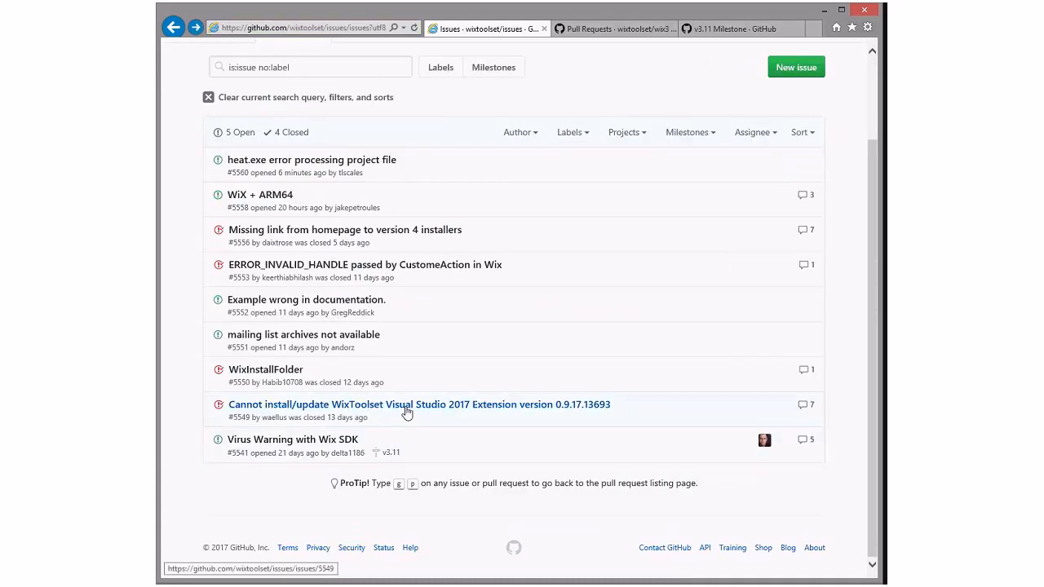
left_click(419, 404)
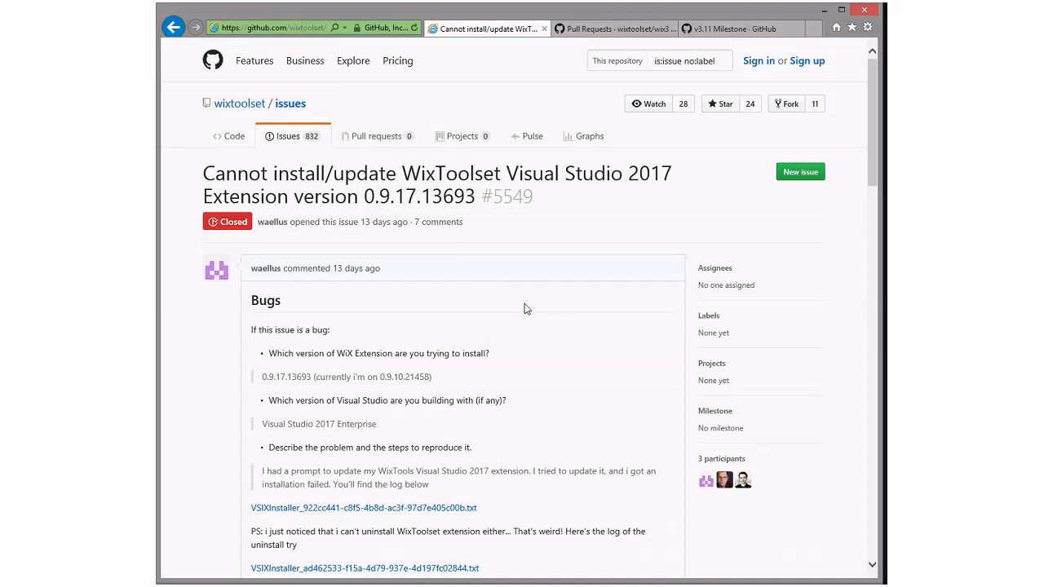
scroll("down", 3)
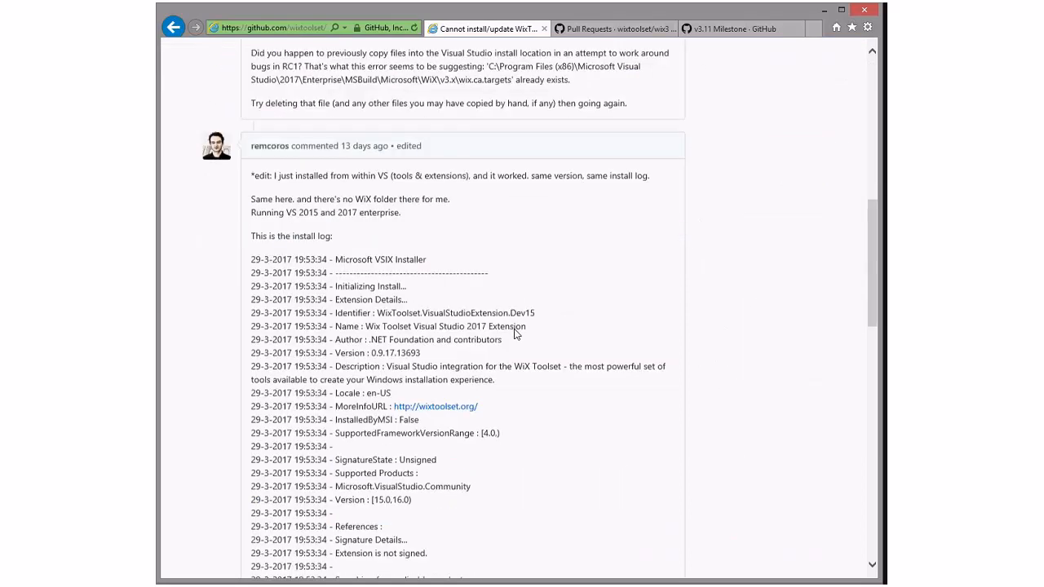
scroll("down", 3)
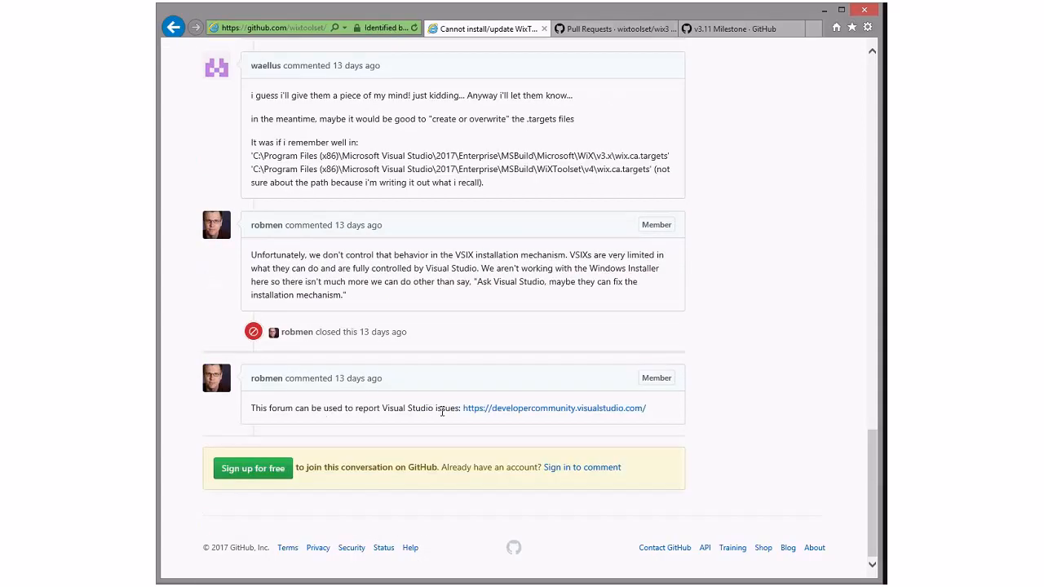
mouse_move(554, 408)
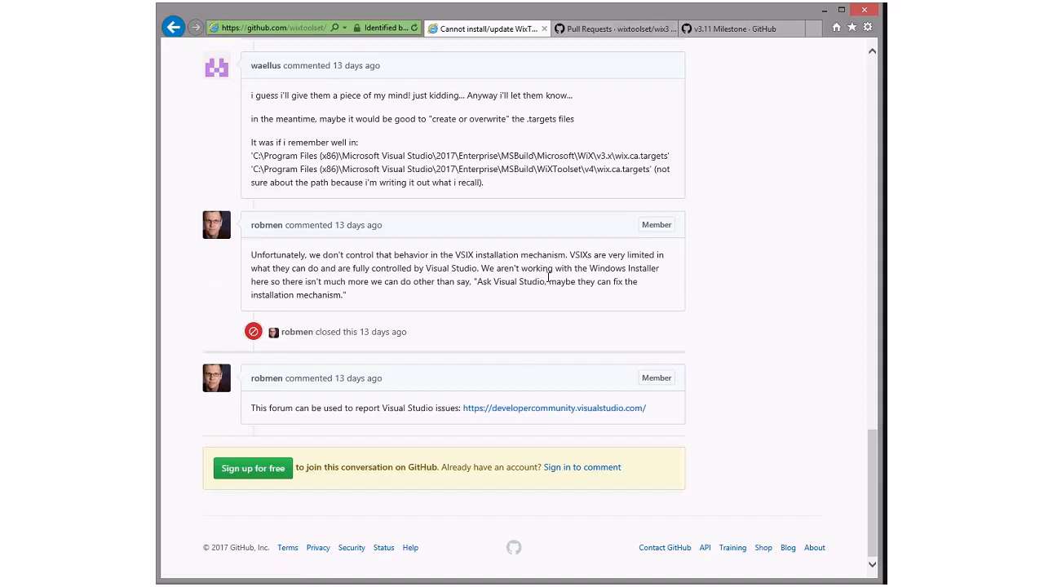
mouse_move(526, 278)
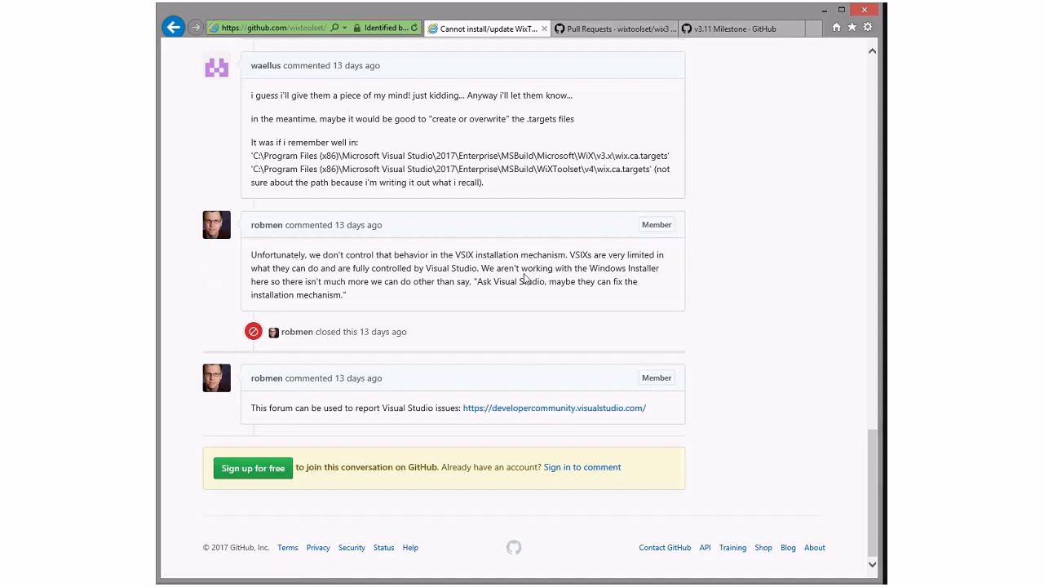
mouse_move(523, 273)
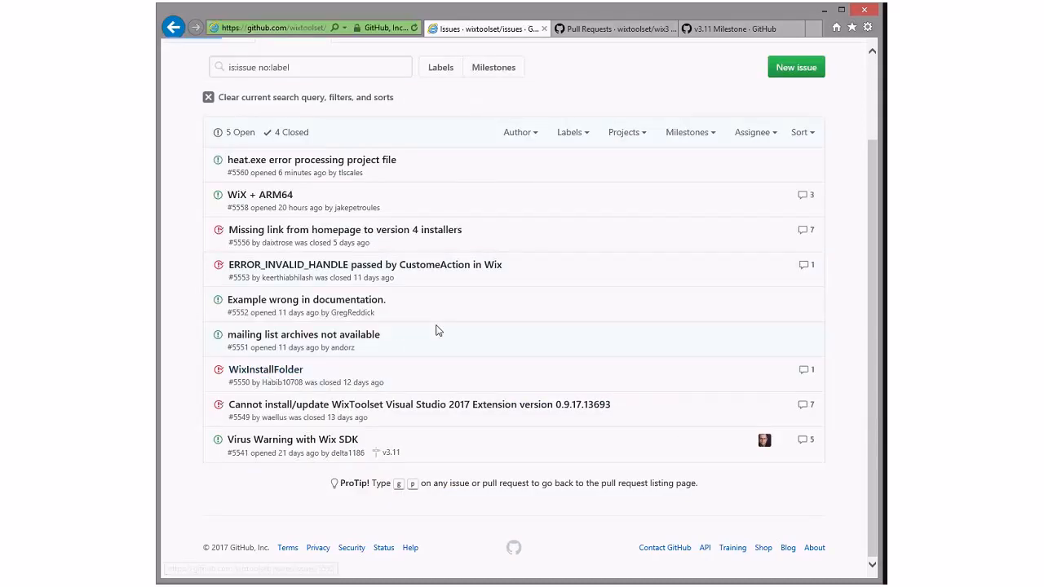
- Open closed issue #5550 'WixInstallFolder' and scroll through it
left_click(265, 369)
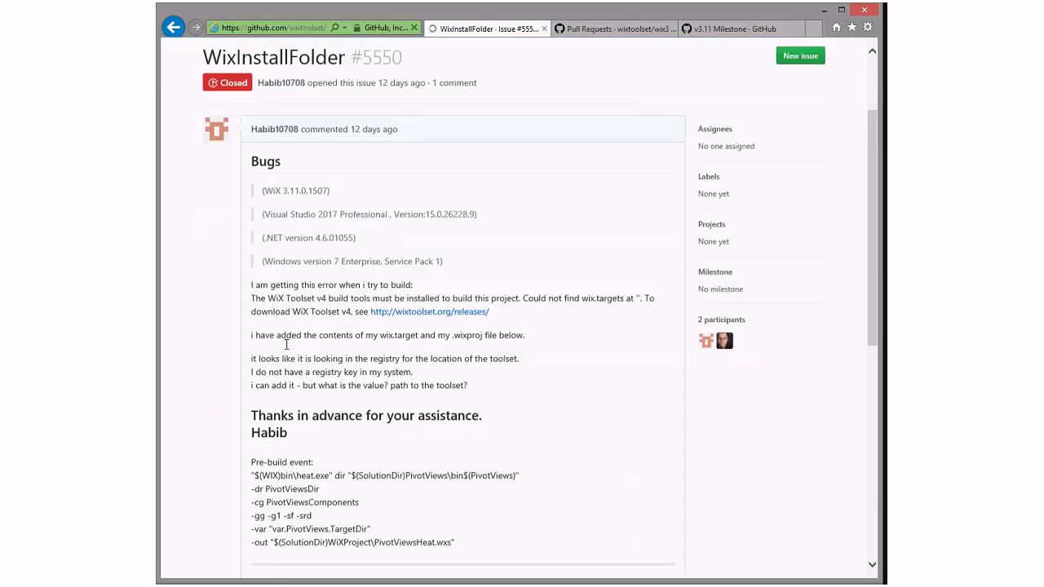
scroll("down", 3)
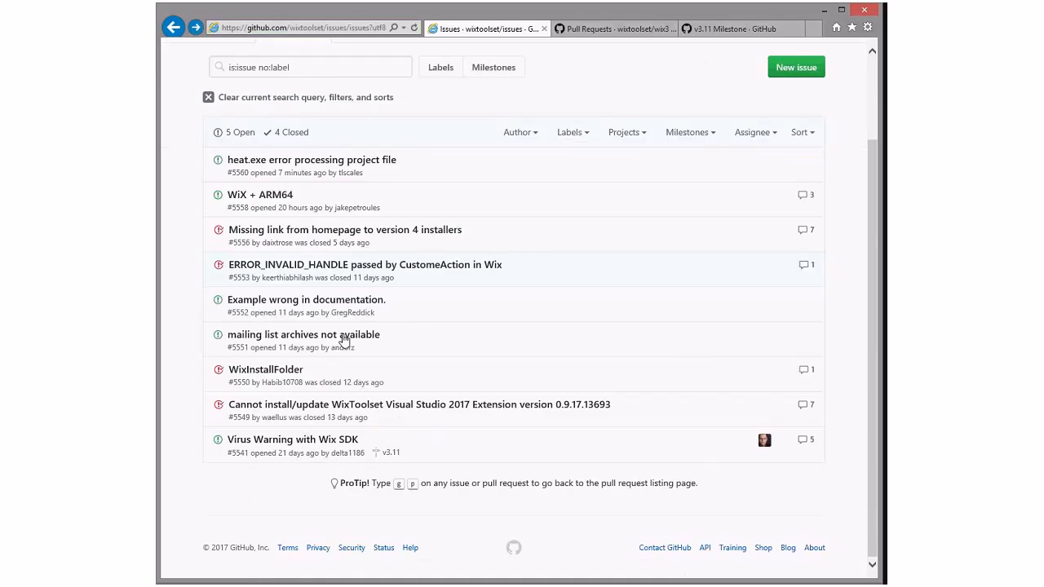
left_click(304, 335)
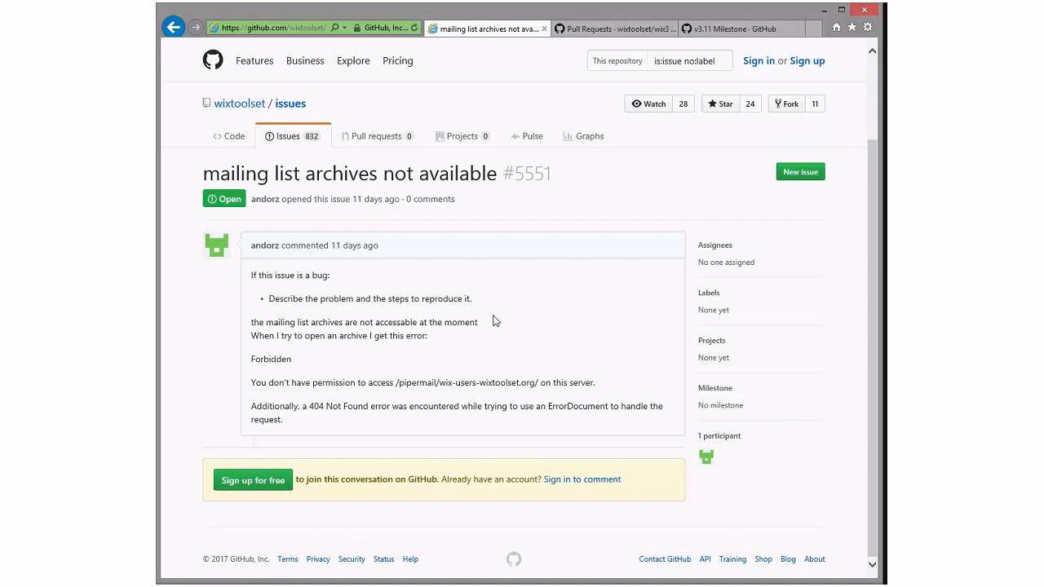
mouse_move(435, 341)
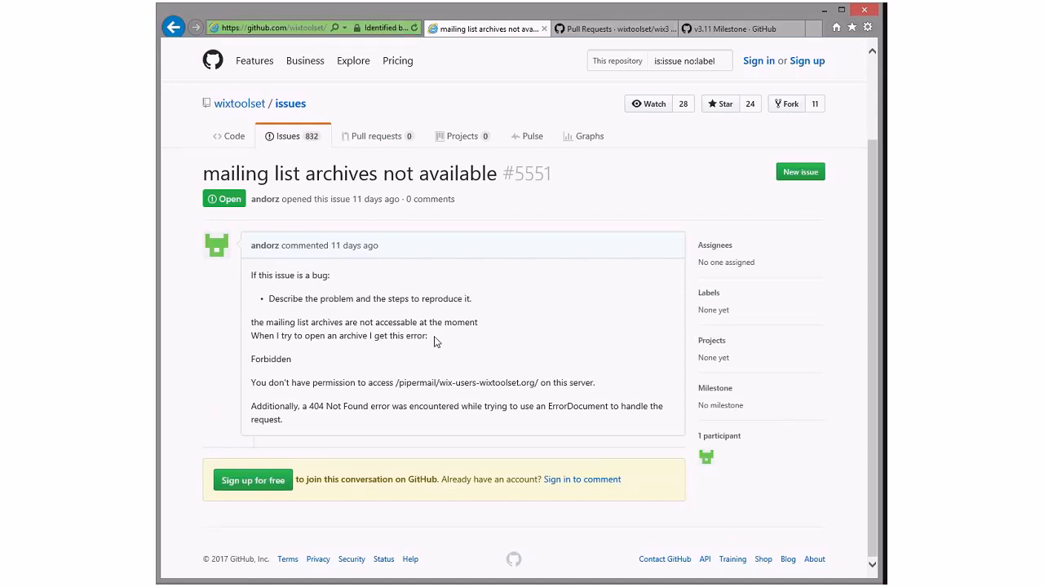
mouse_move(401, 348)
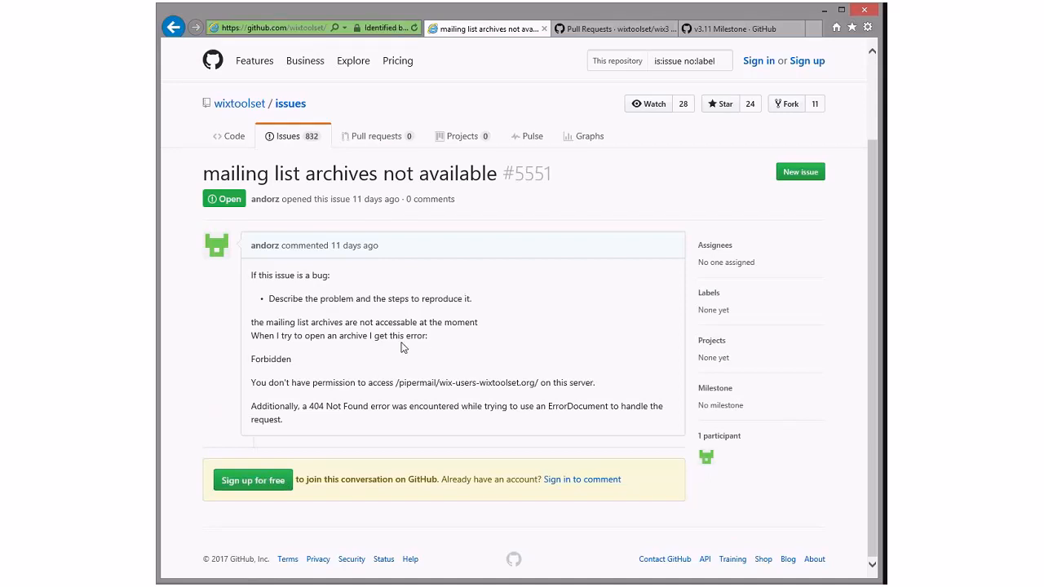
mouse_move(407, 346)
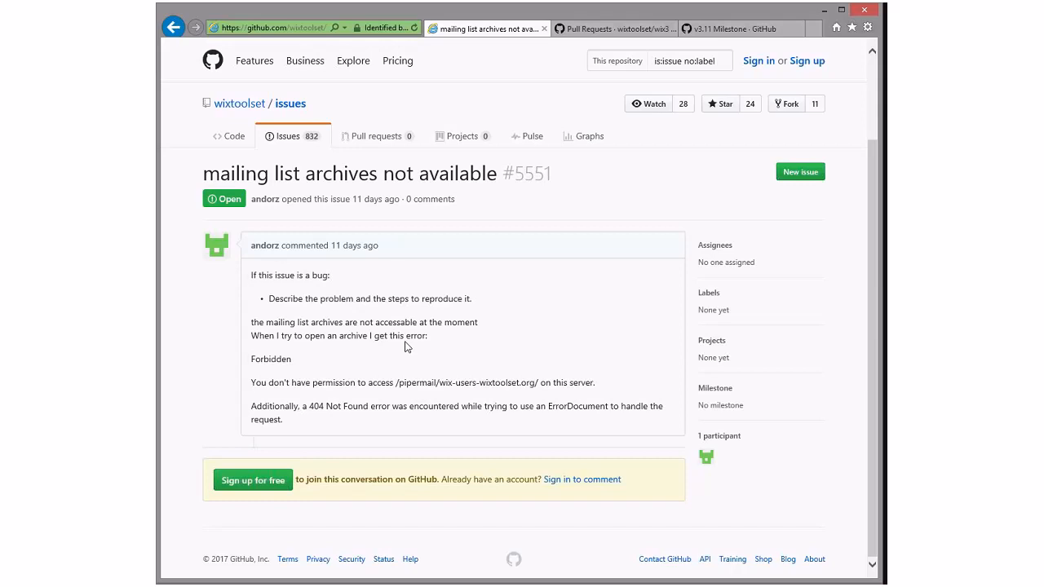
mouse_move(504, 337)
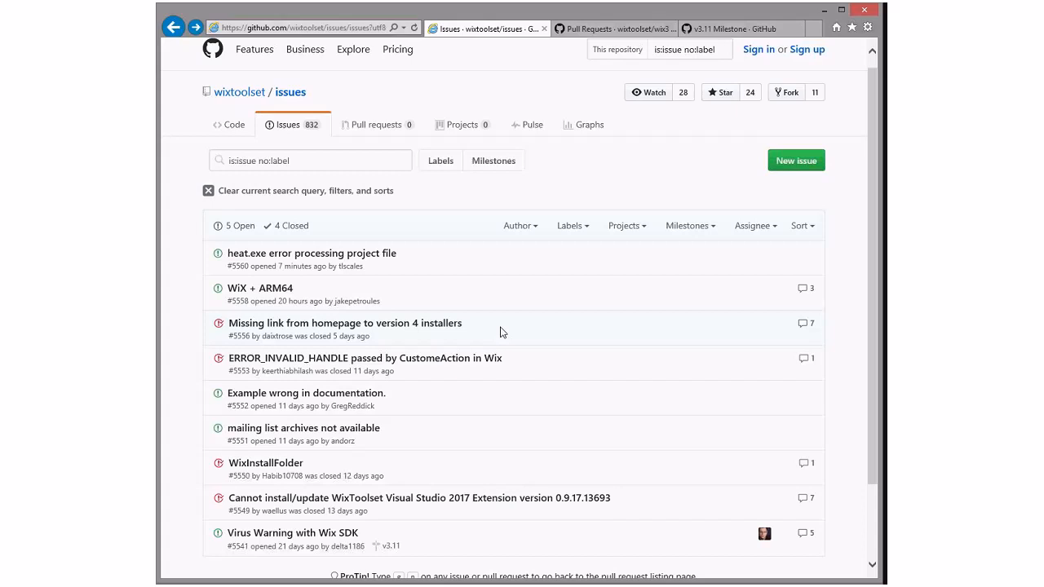
mouse_move(325, 393)
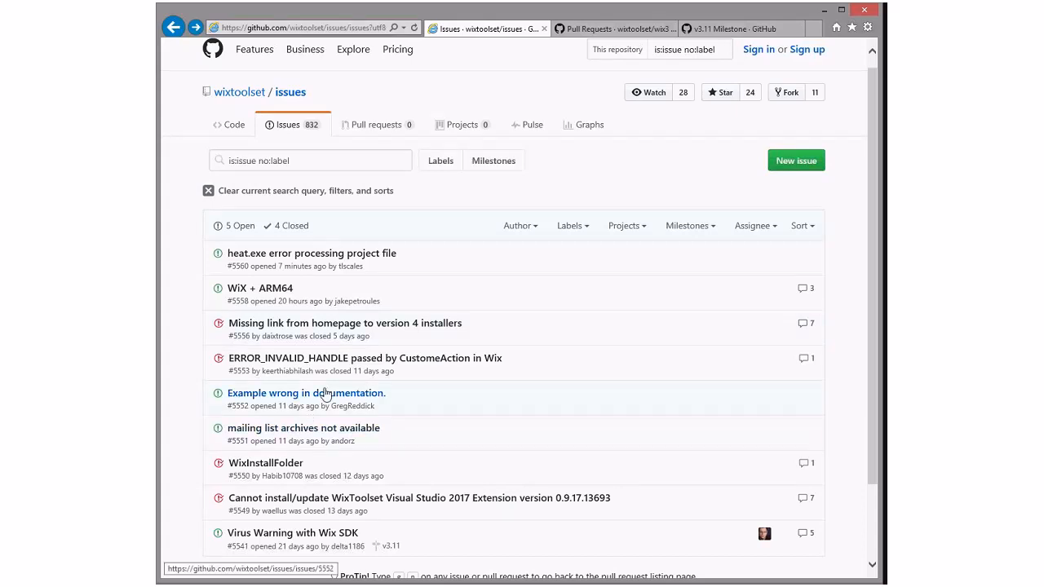
left_click(306, 393)
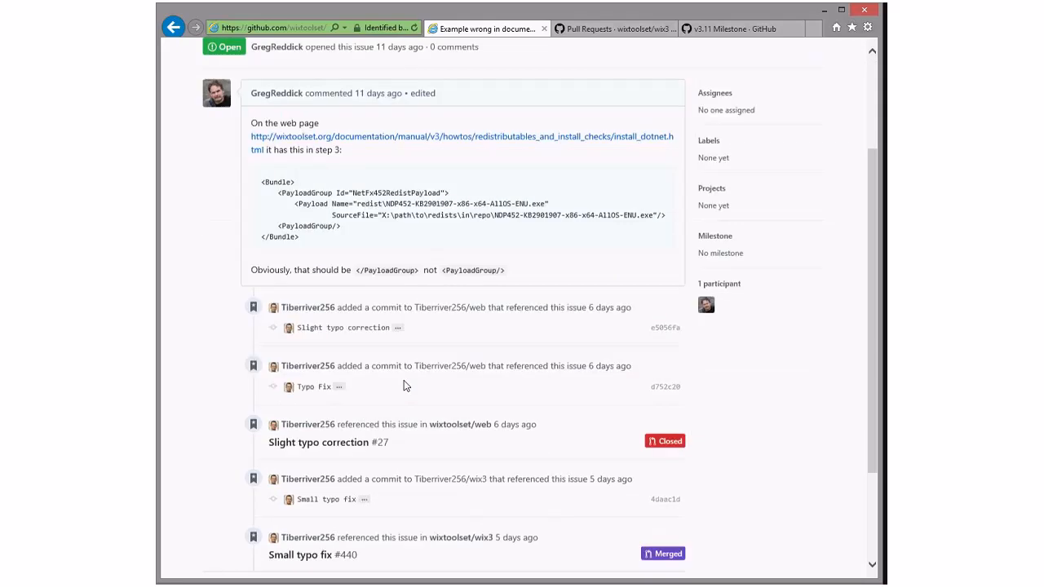
scroll("down", 3)
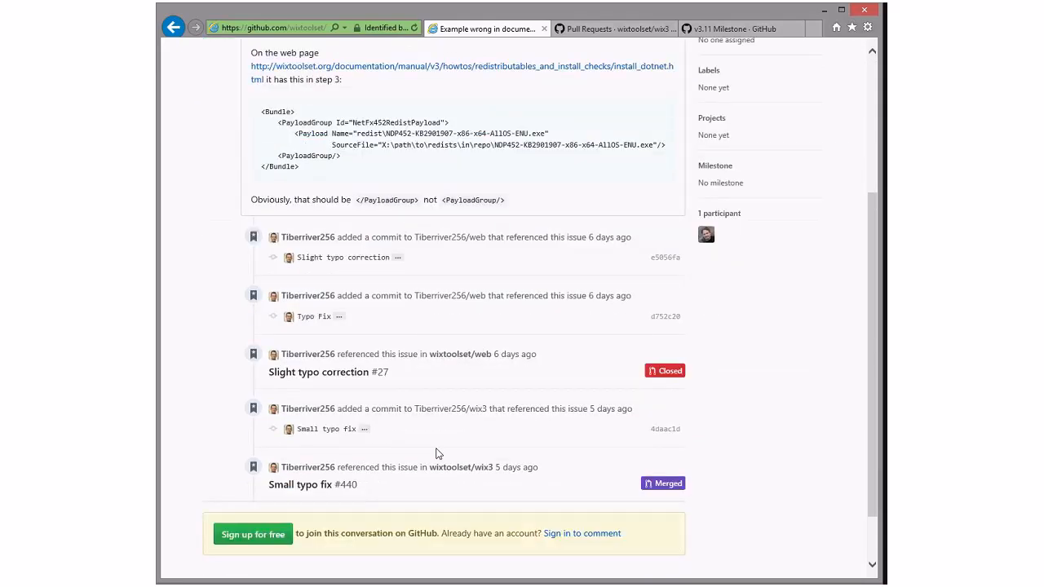
scroll("up", 3)
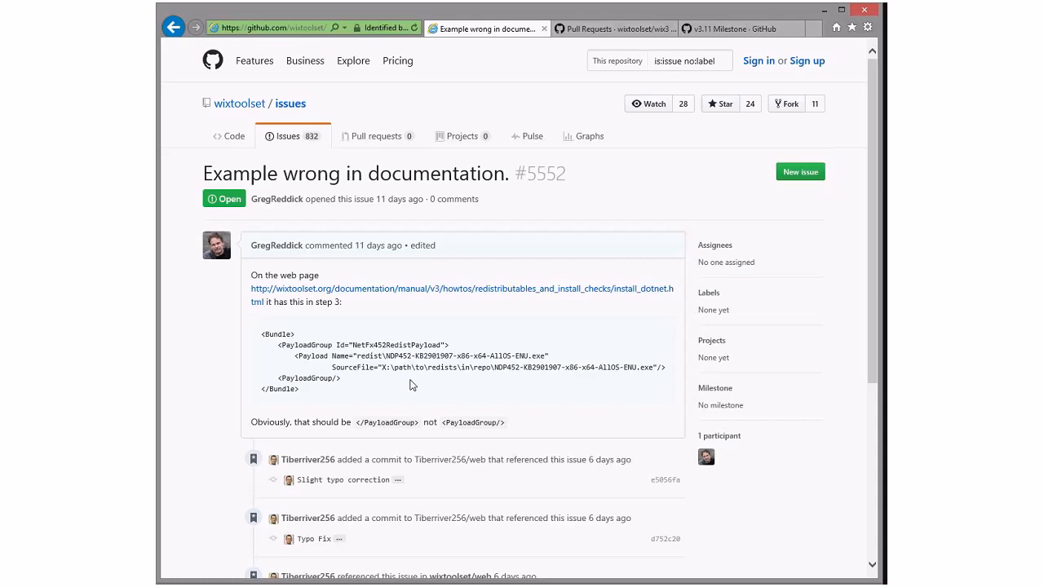
scroll("down", 3)
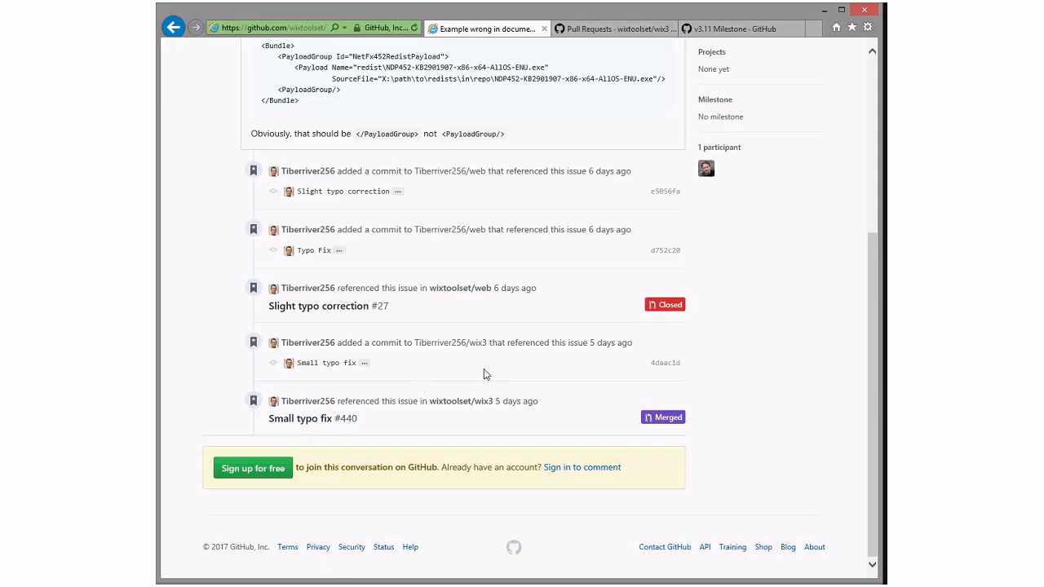
mouse_move(428, 345)
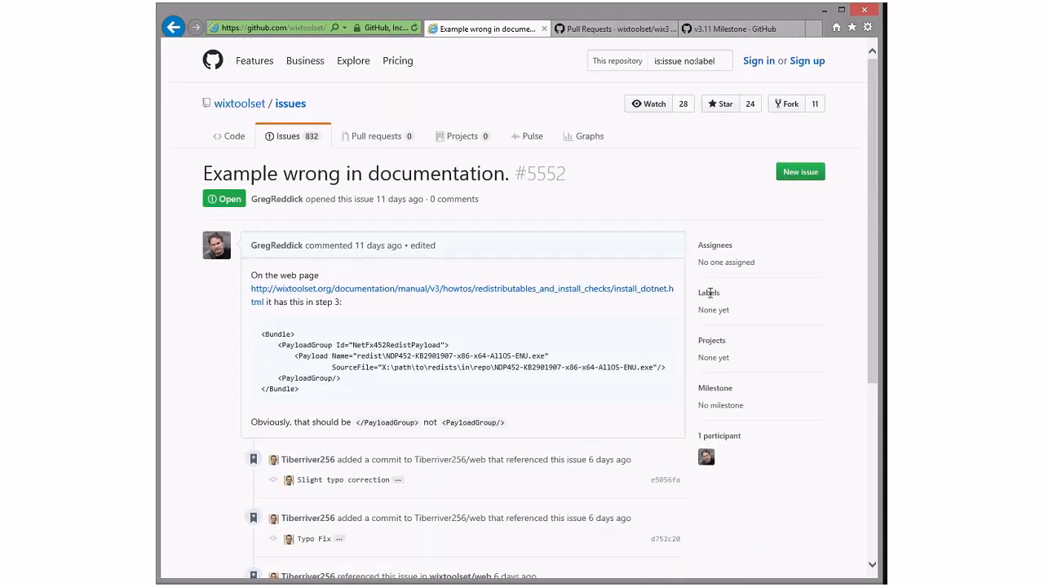
scroll("down", 3)
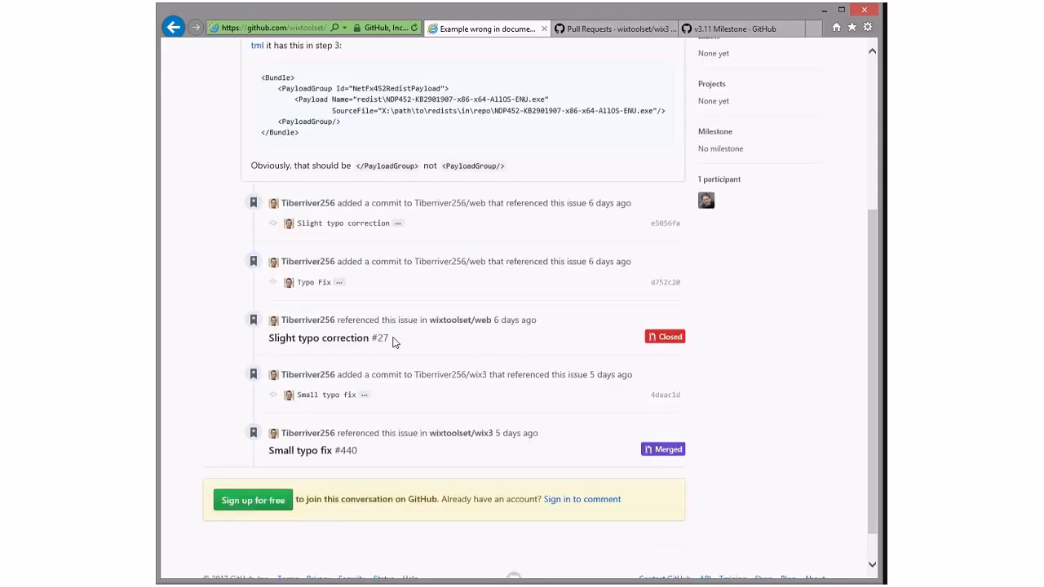
scroll("down", 3)
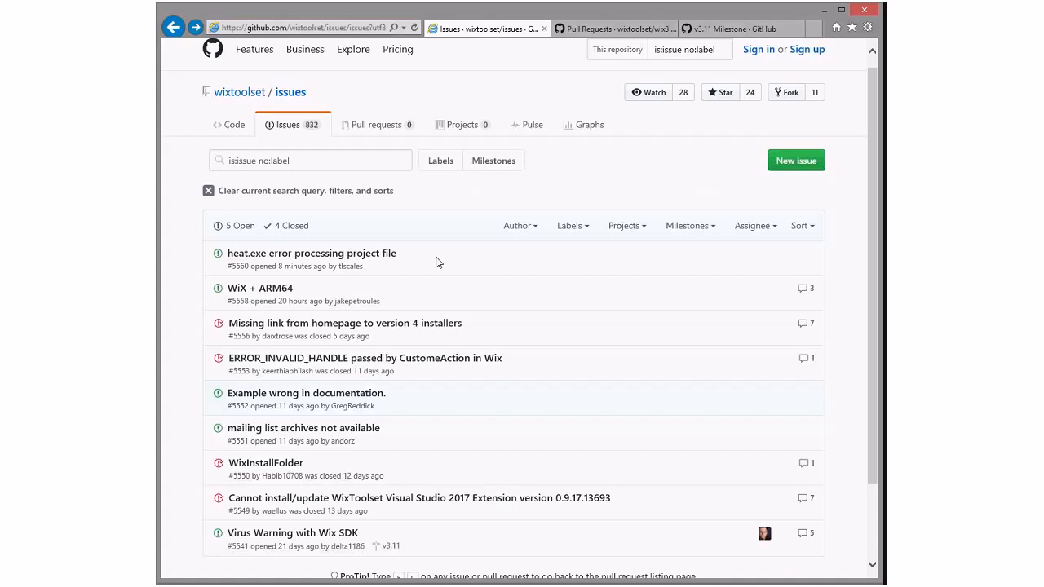
mouse_move(436, 363)
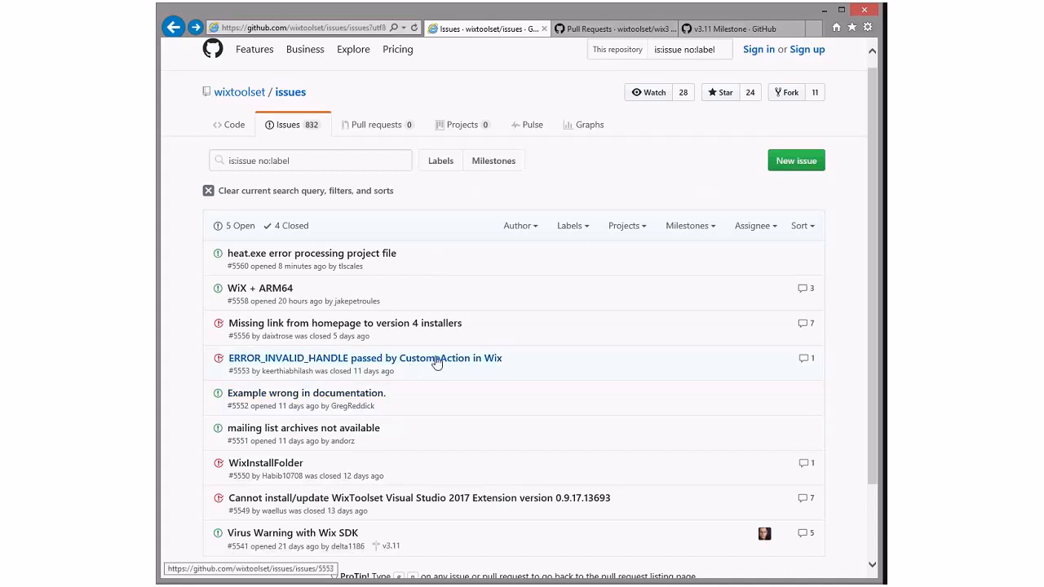
left_click(365, 358)
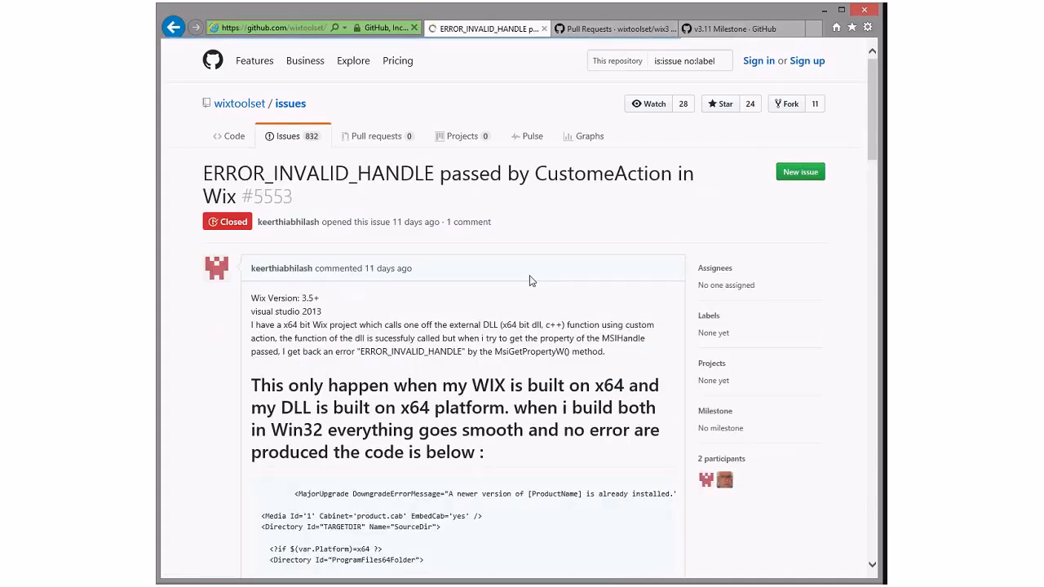
scroll("down", 3)
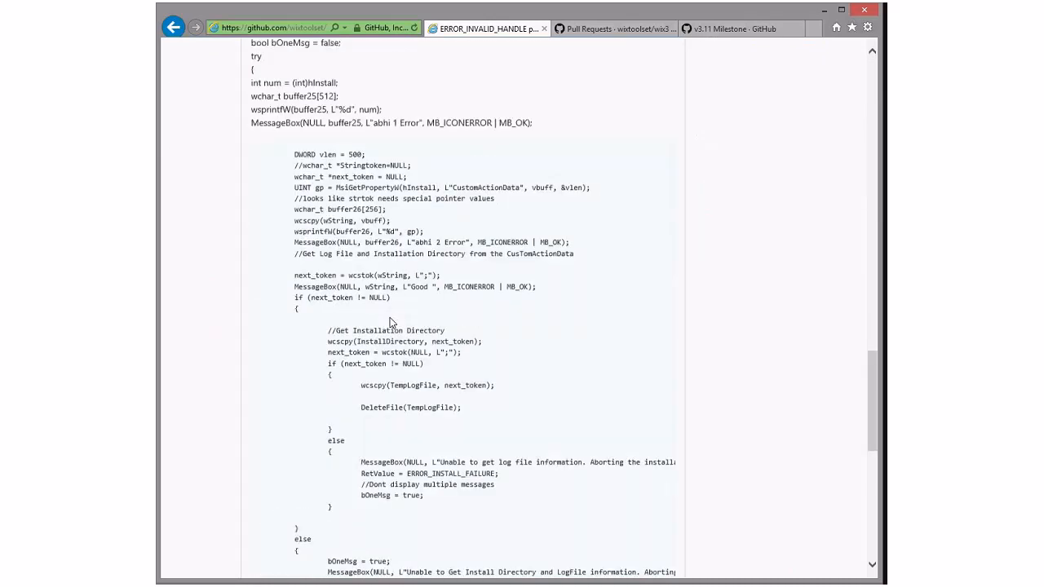
scroll("up", 3)
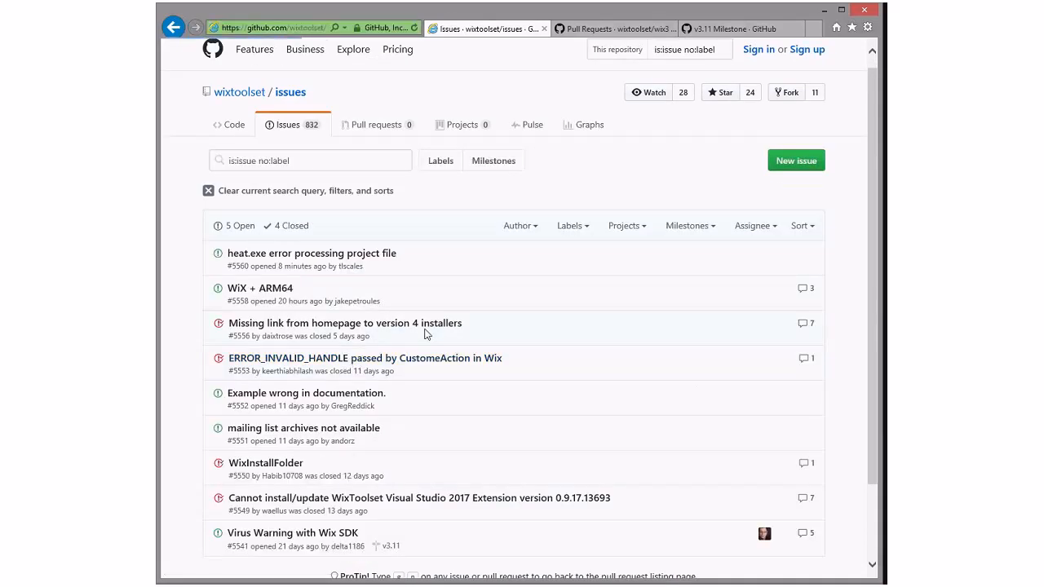
left_click(345, 323)
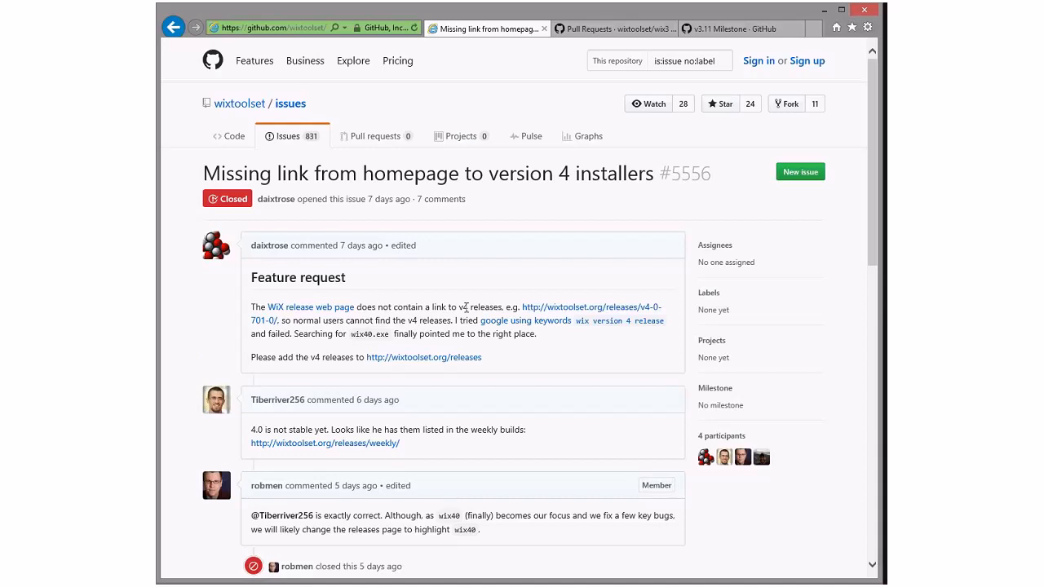
mouse_move(462, 320)
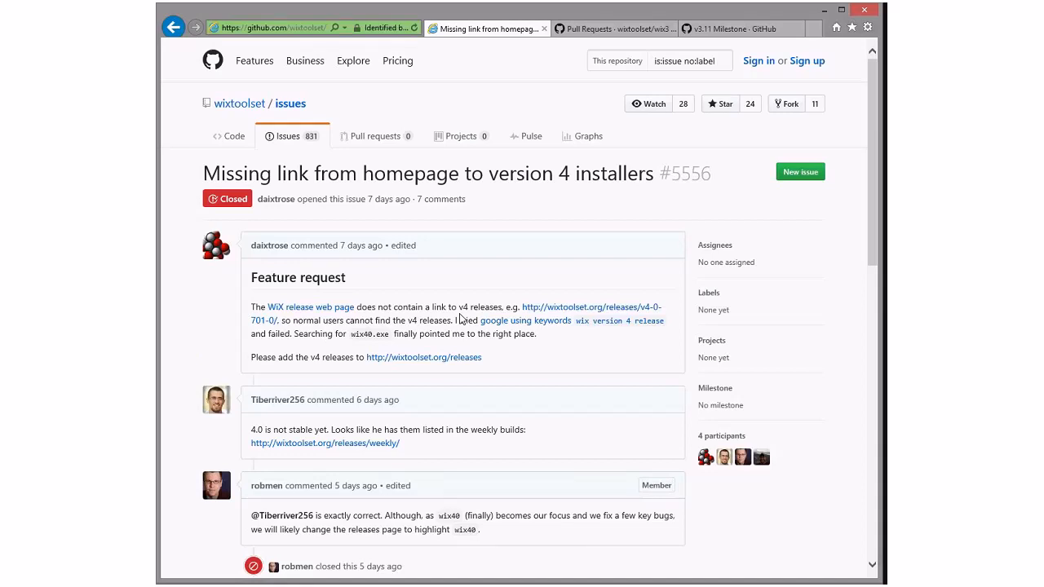
scroll("down", 3)
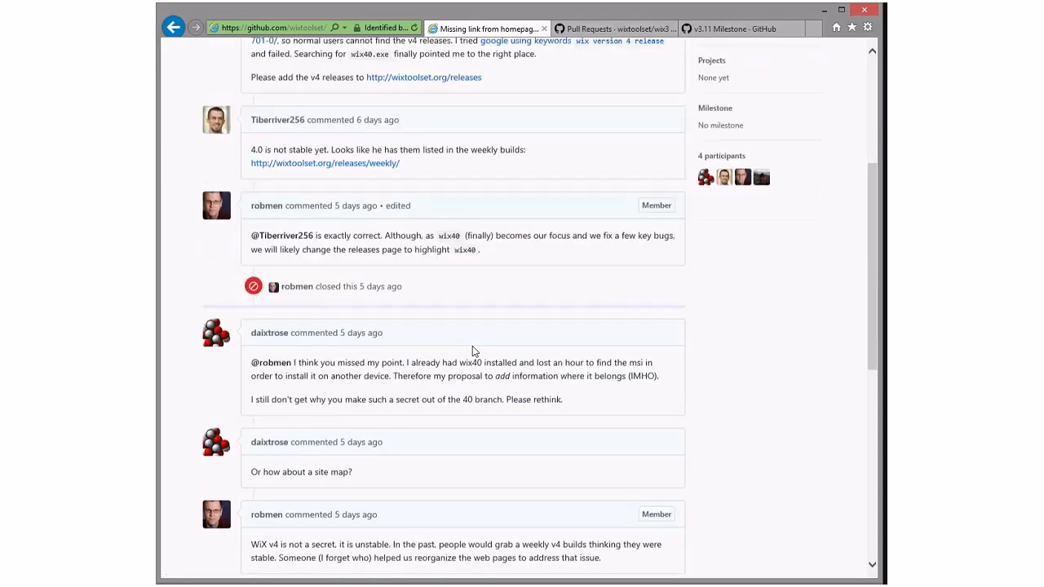
scroll("down", 3)
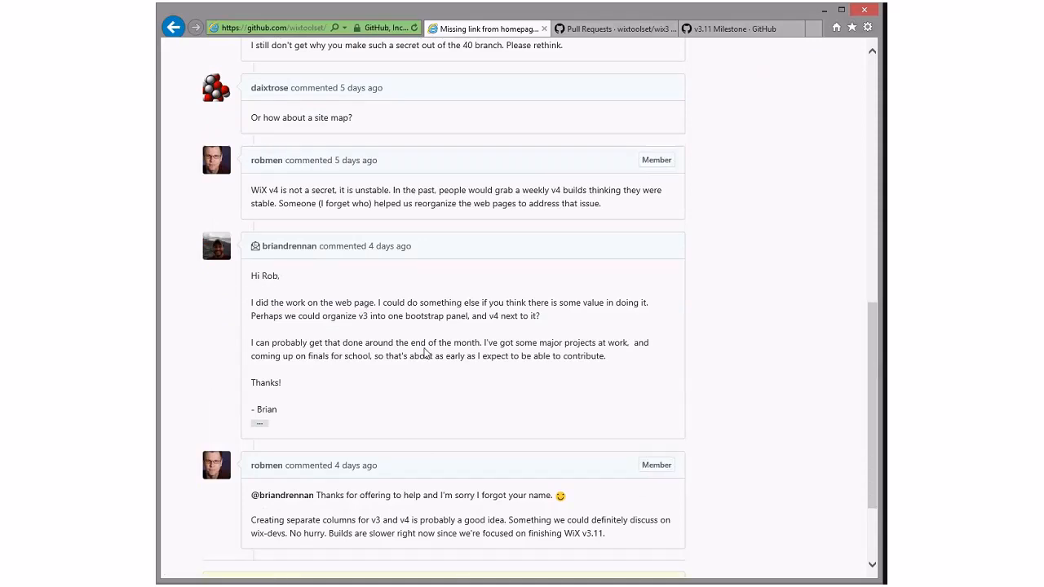
mouse_move(361, 369)
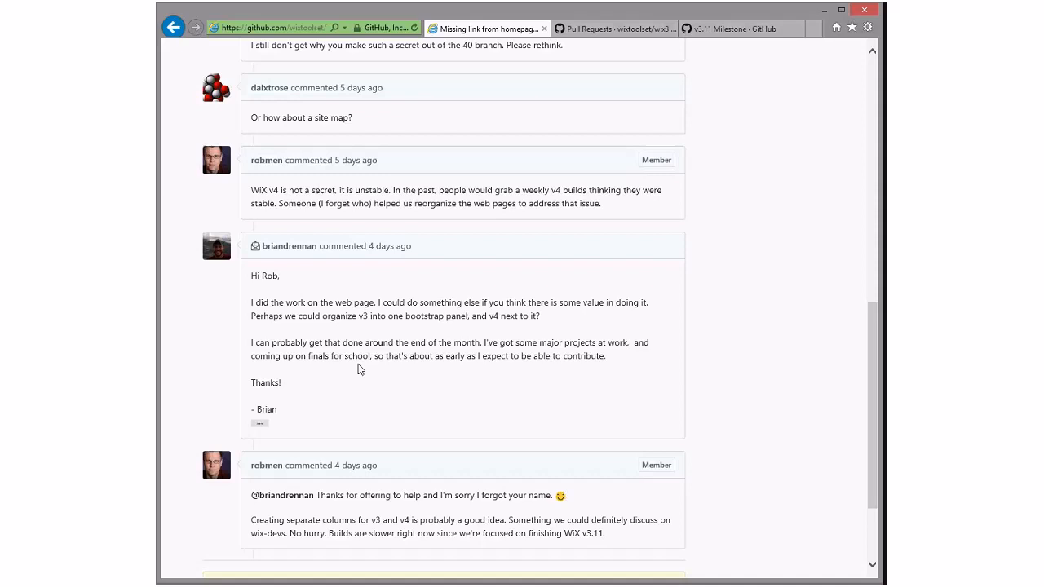
scroll("down", 3)
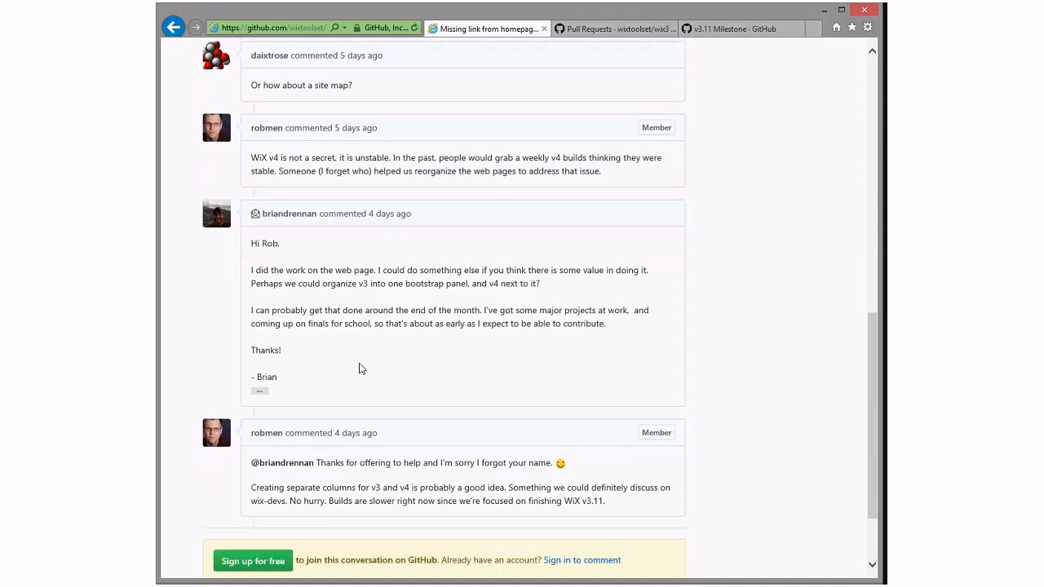
scroll("down", 3)
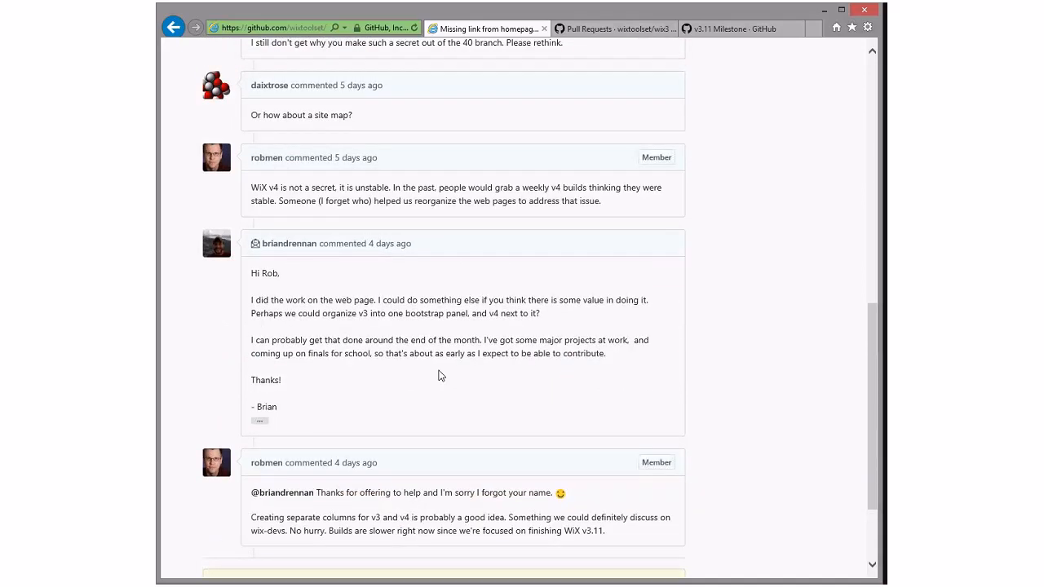
scroll("up", 3)
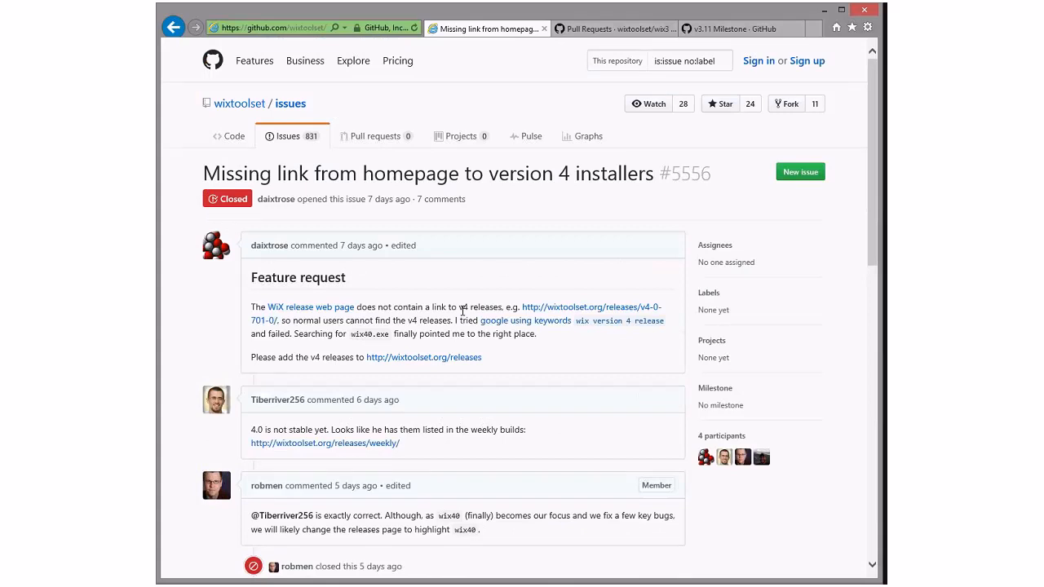
mouse_move(433, 318)
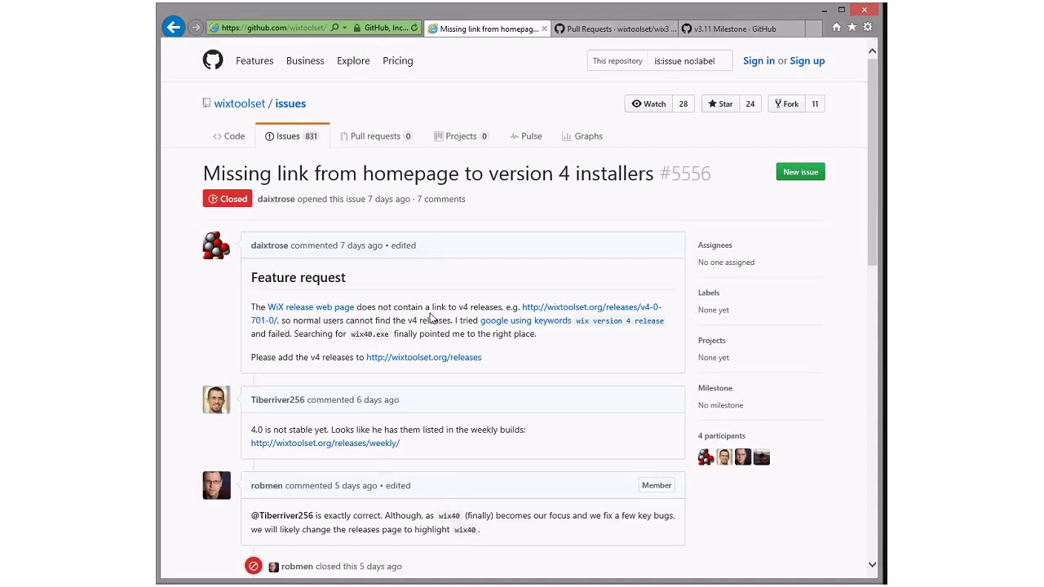
- Read all three comments on open issue #5558 'WiX + ARM64', then return to the unlabeled list
left_click(290, 92)
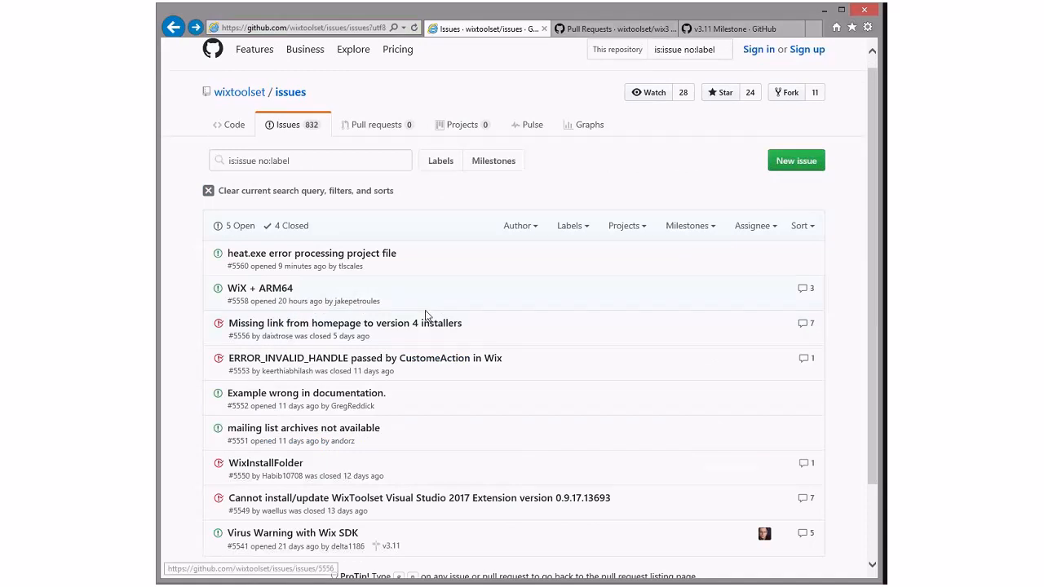
mouse_move(283, 294)
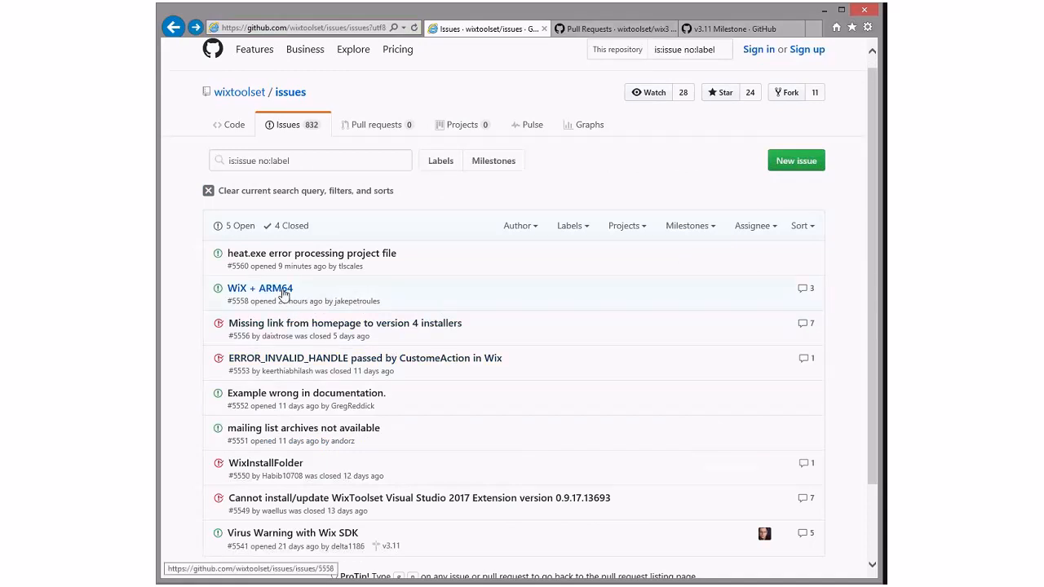
left_click(260, 288)
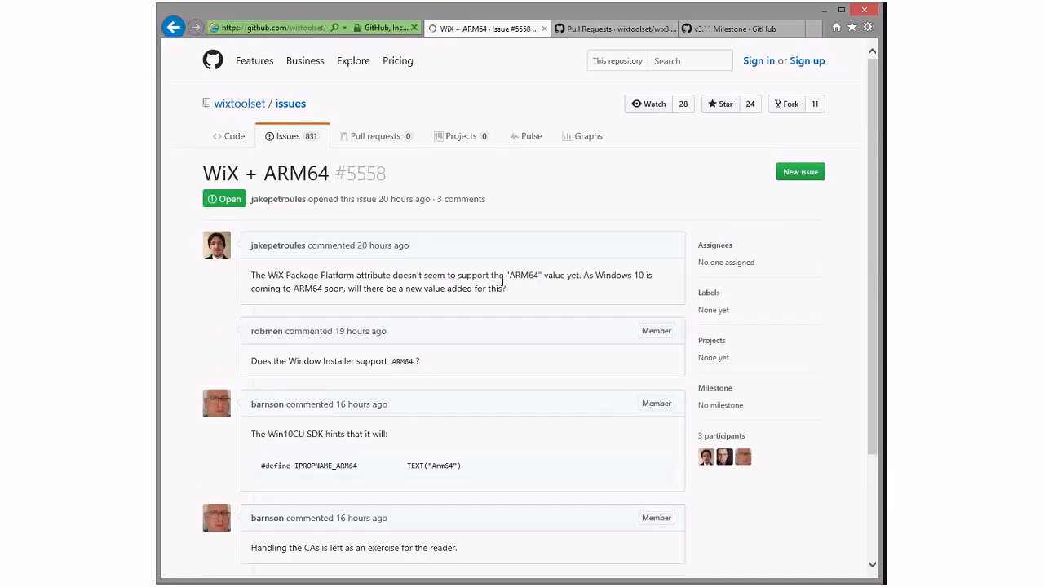
scroll("down", 3)
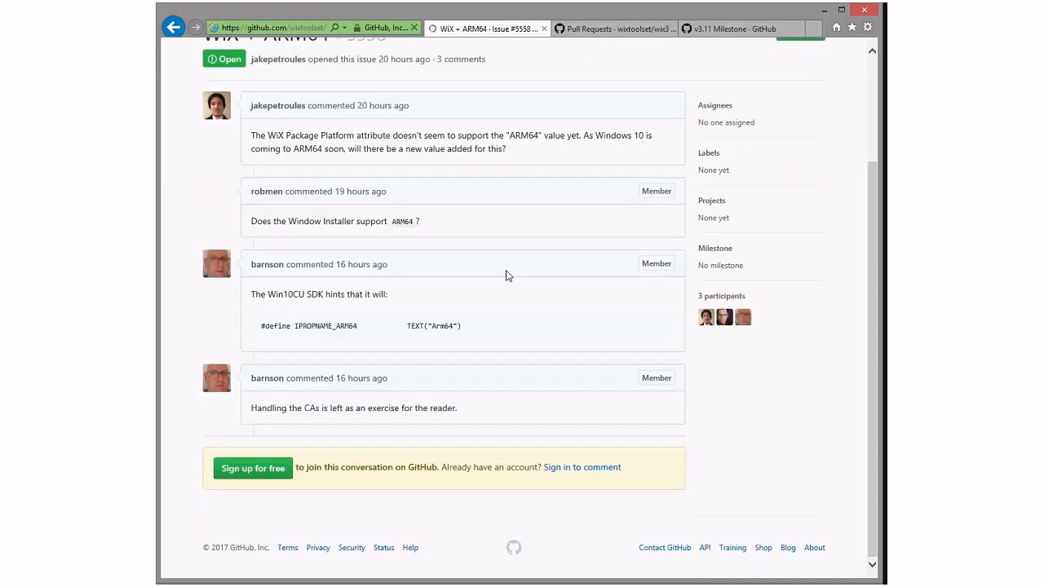
mouse_move(511, 284)
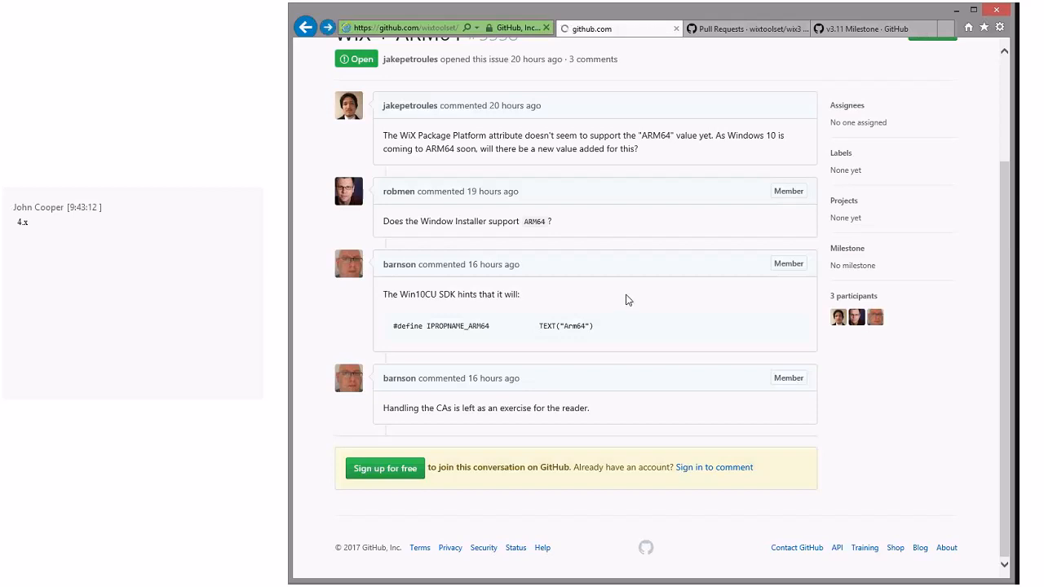
left_click(306, 27)
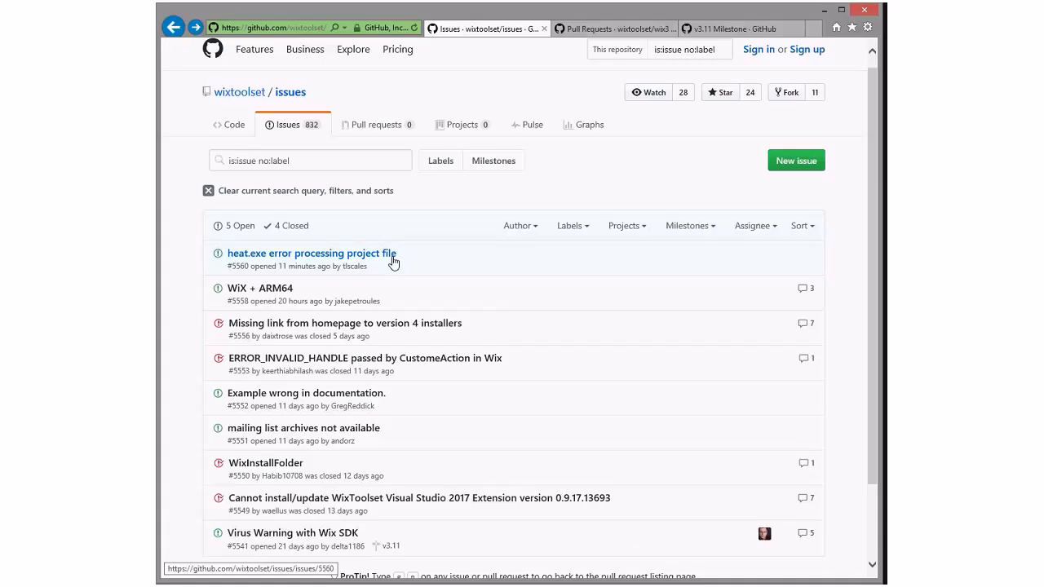
- Open issue #5560 and scroll to its build output and expected-behavior note
left_click(311, 253)
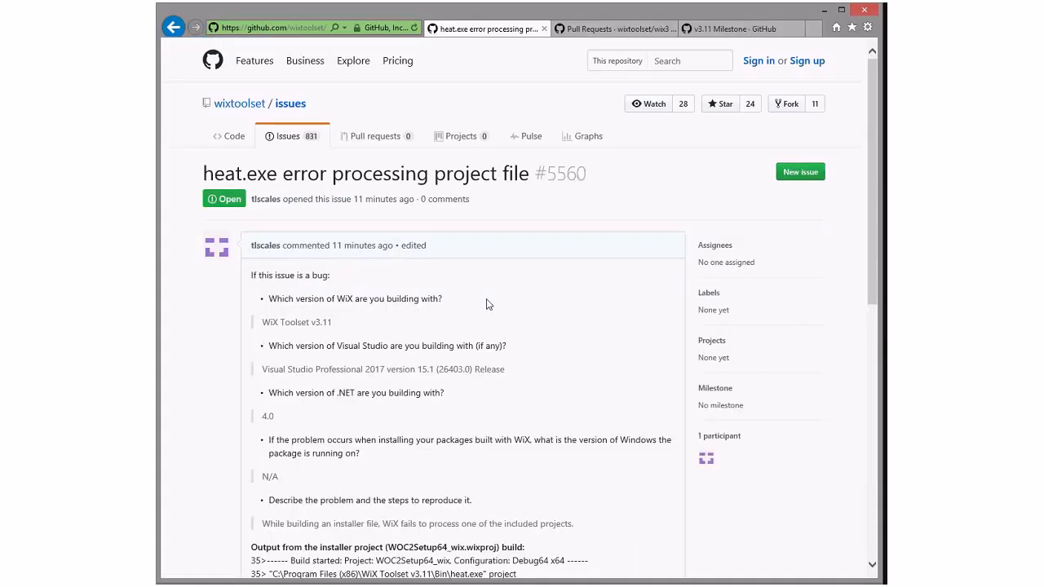
scroll("down", 3)
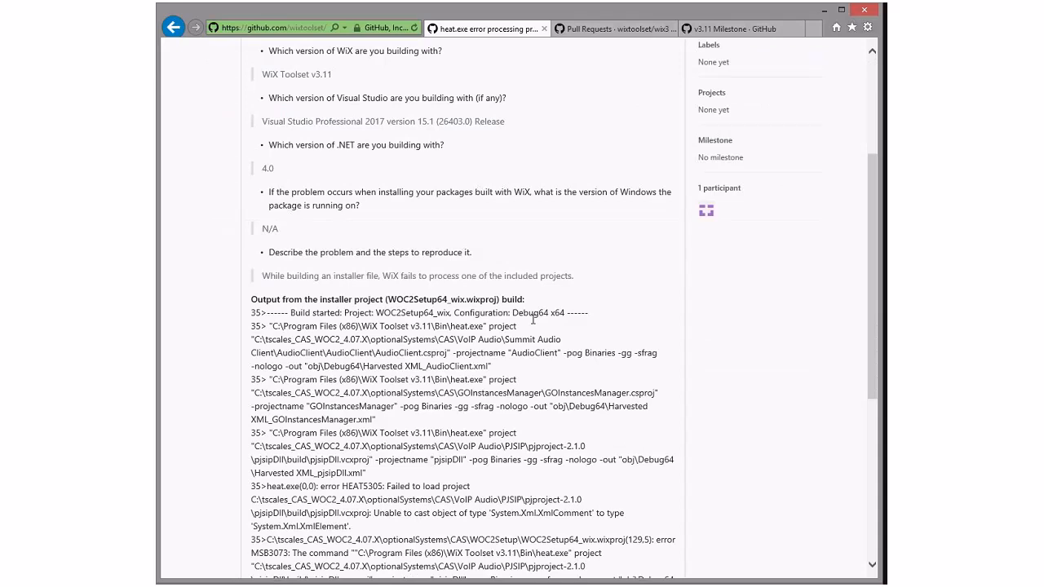
scroll("down", 3)
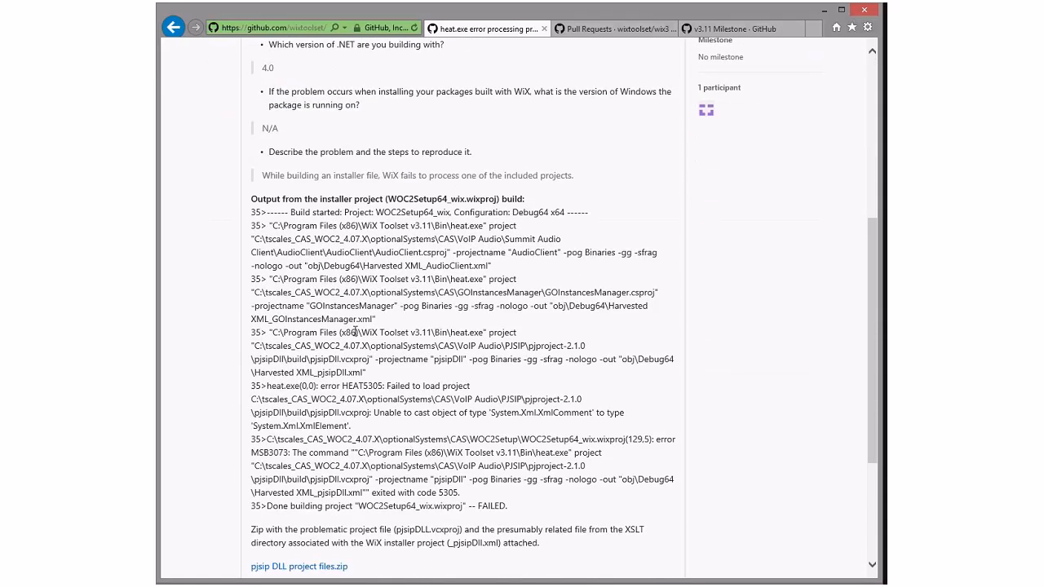
left_click_drag(287, 385, 472, 386)
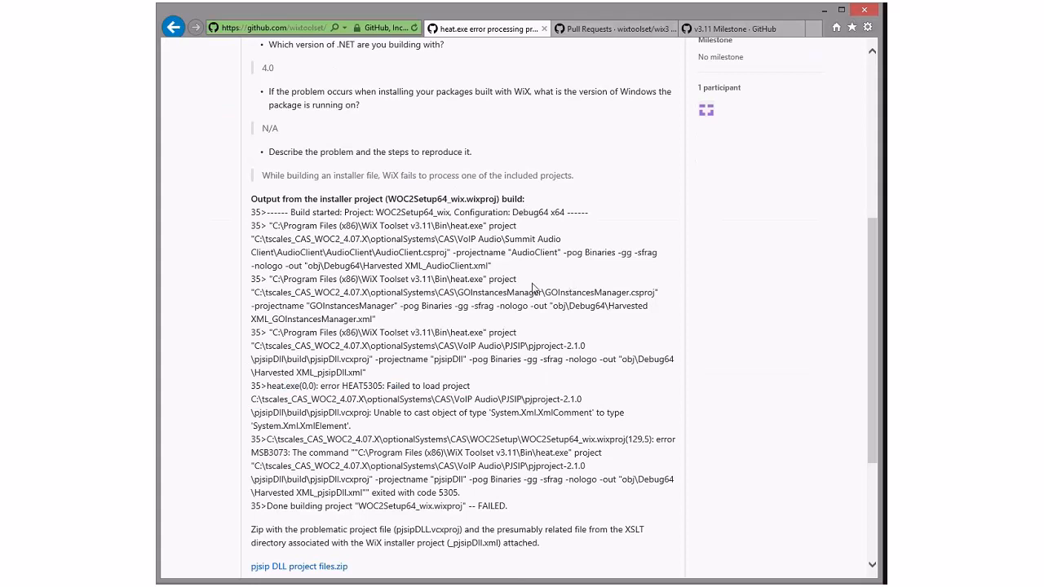
scroll("down", 3)
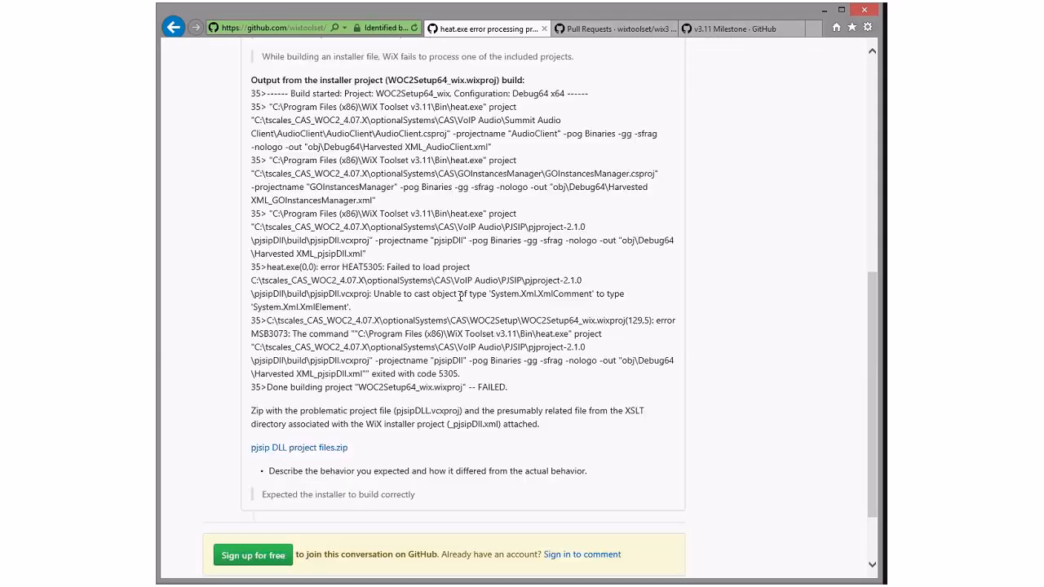
mouse_move(535, 306)
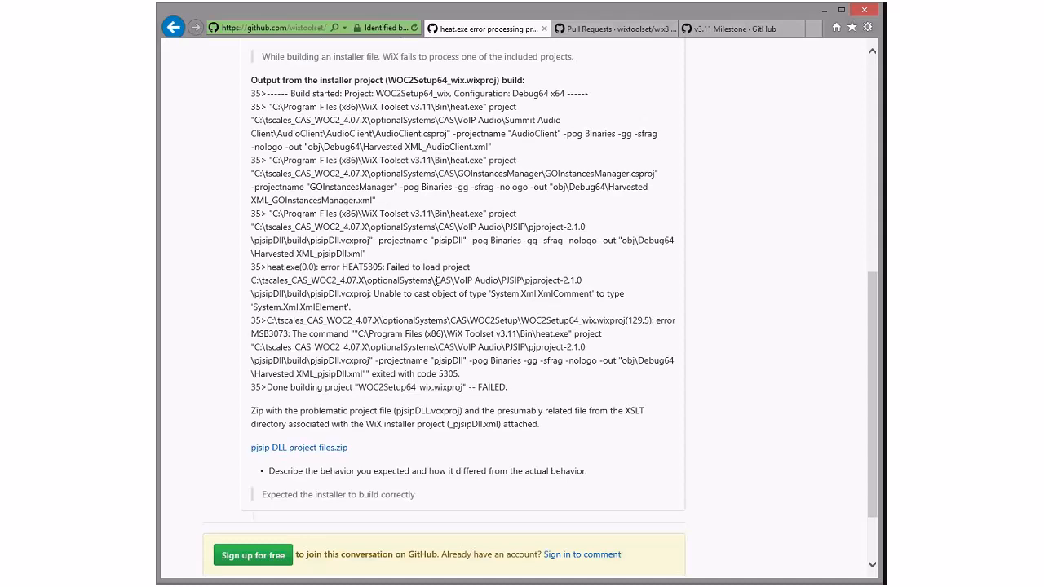
mouse_move(520, 280)
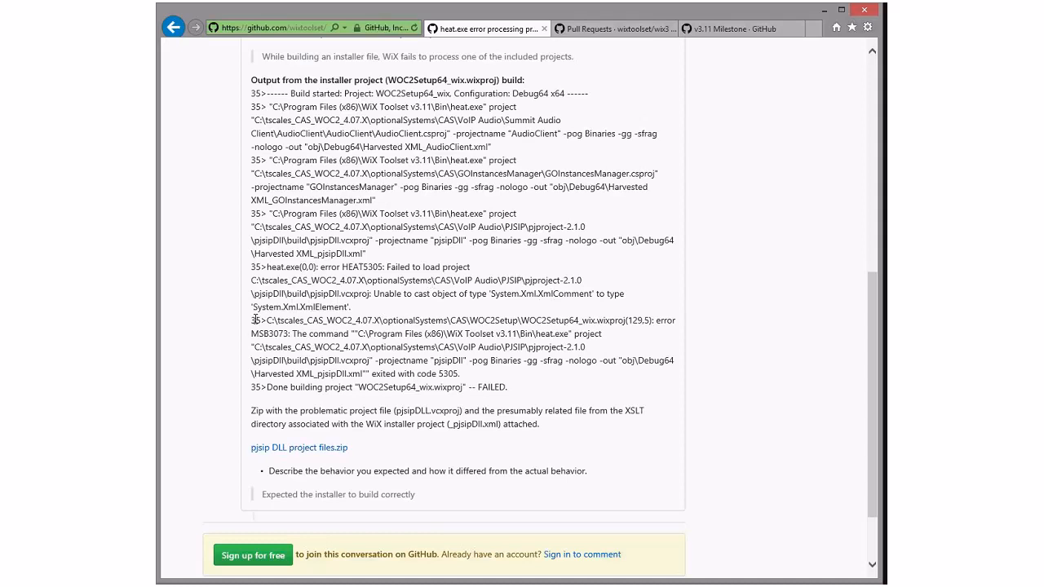
mouse_move(363, 292)
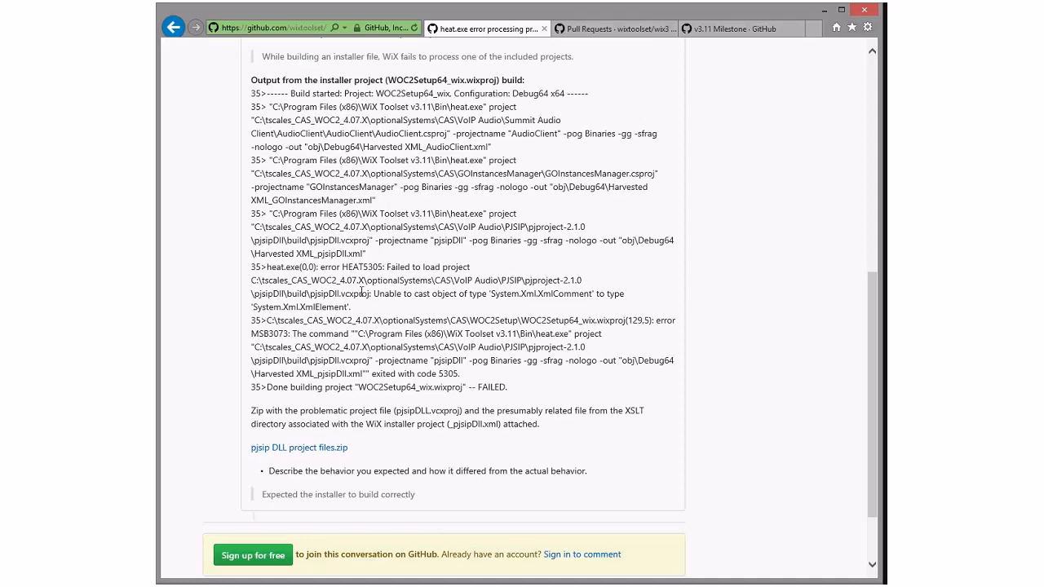
mouse_move(323, 314)
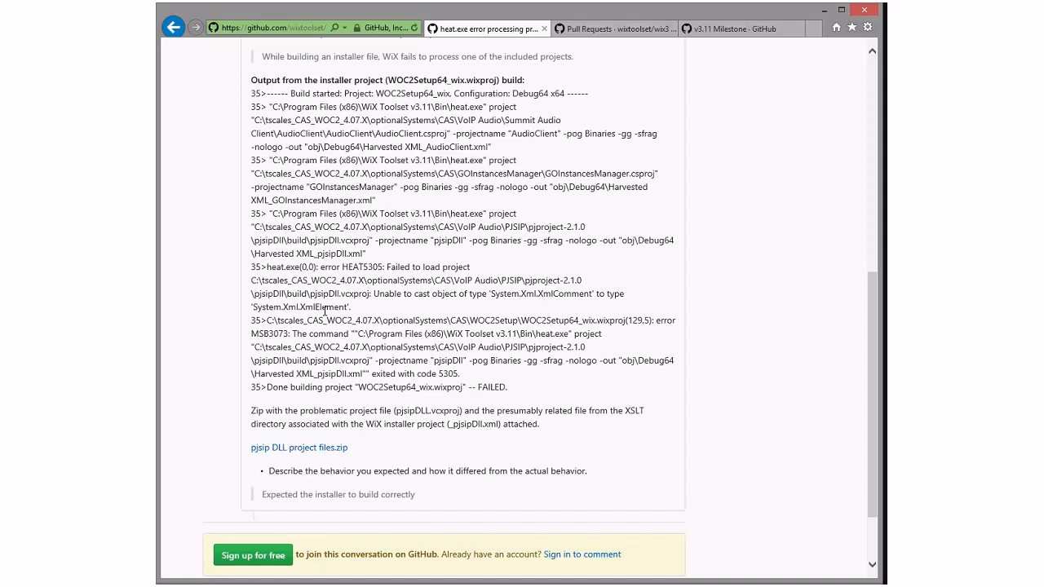
mouse_move(559, 294)
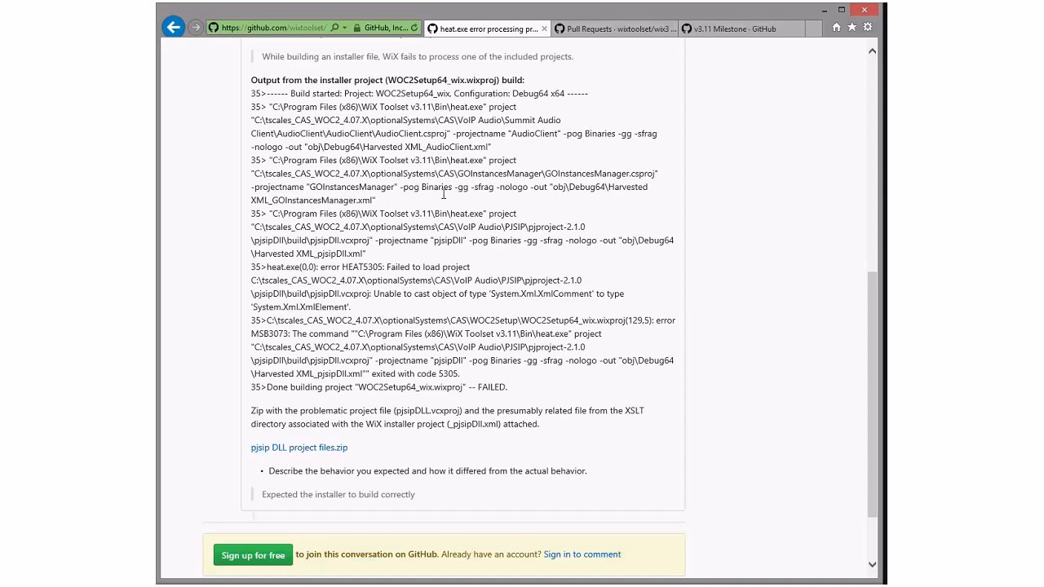
mouse_move(424, 241)
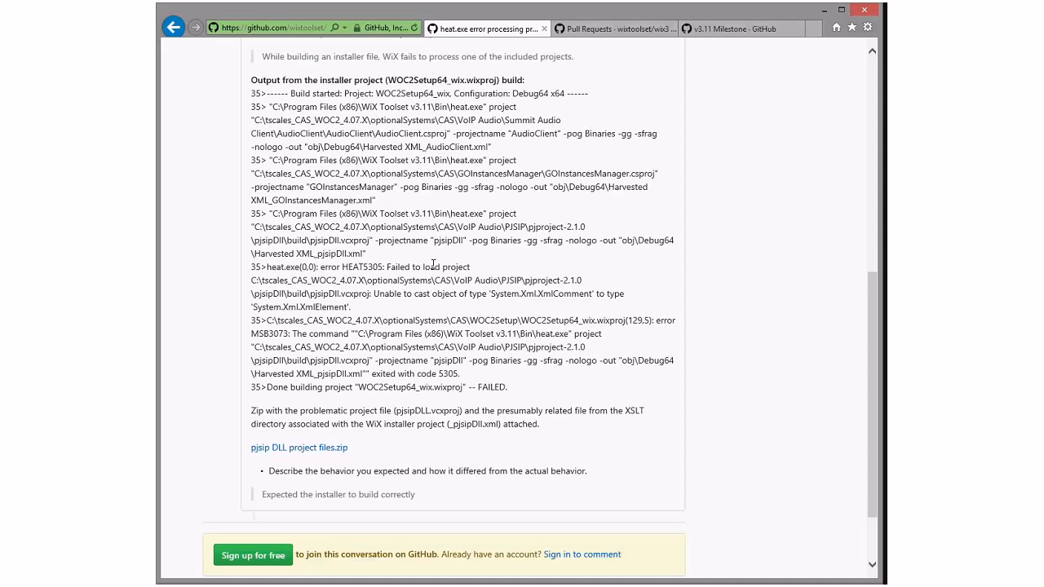
mouse_move(443, 267)
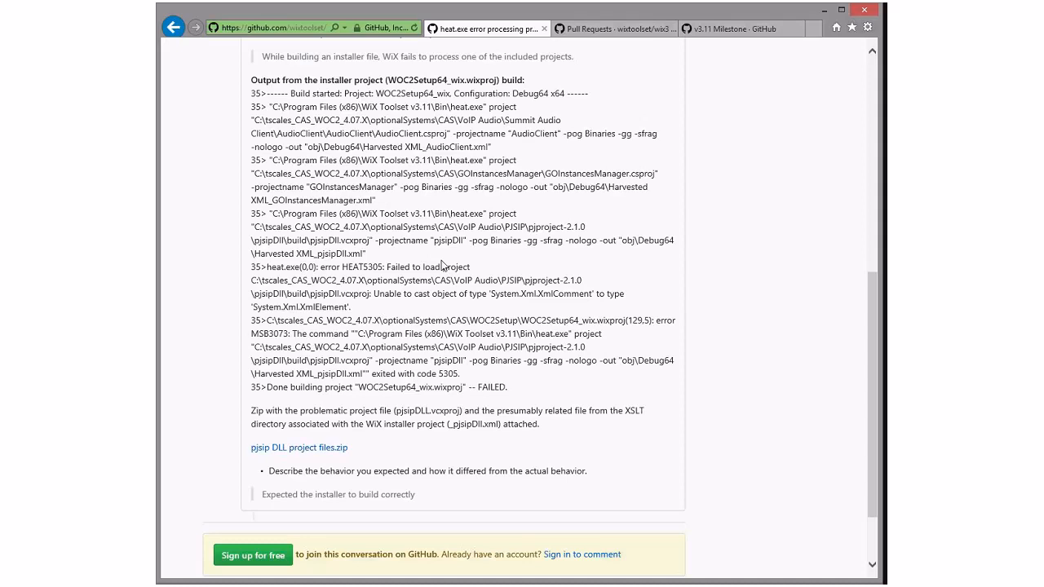
mouse_move(441, 283)
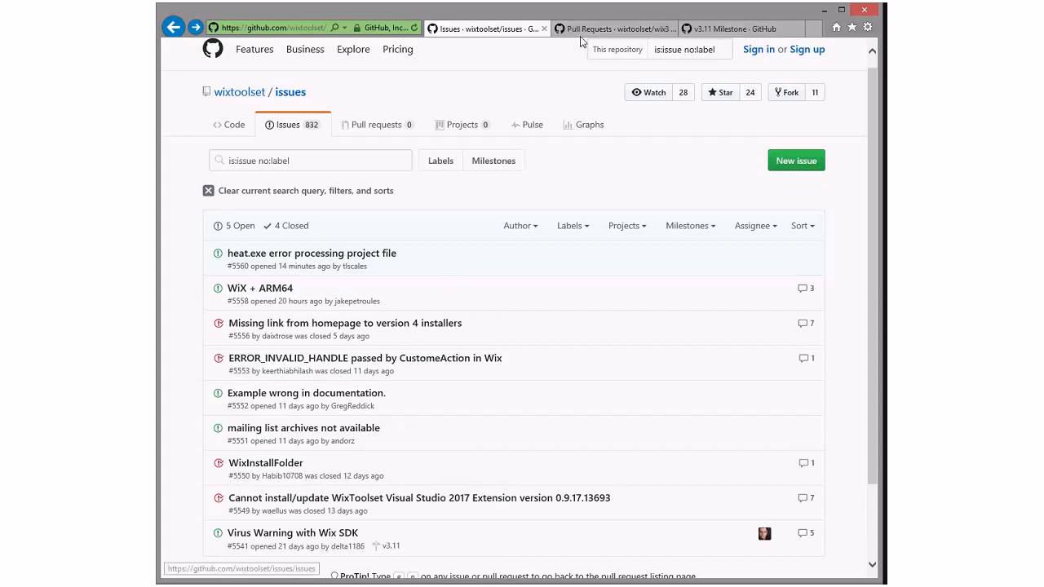
- Switch to the 'Pull Requests - wixtoolset/wix3' tab showing the utilextensions language PRs
left_click(613, 29)
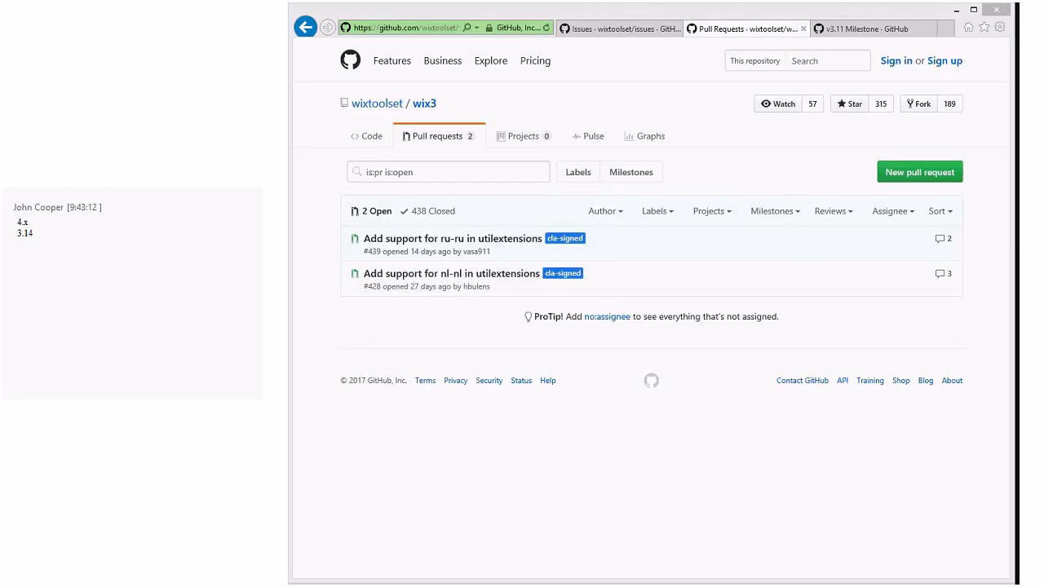
- Add 'Then 4.x' below 3.14 in the meeting notes
type("Then 4.x")
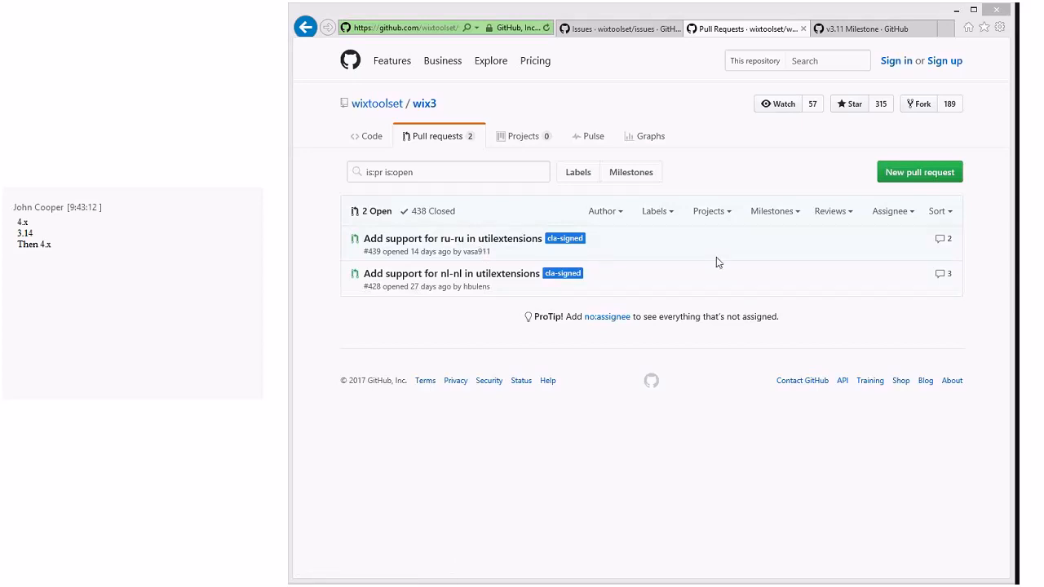
- Switch to the v3.11 milestone tab showing 4 open and 77 closed issues
left_click(856, 28)
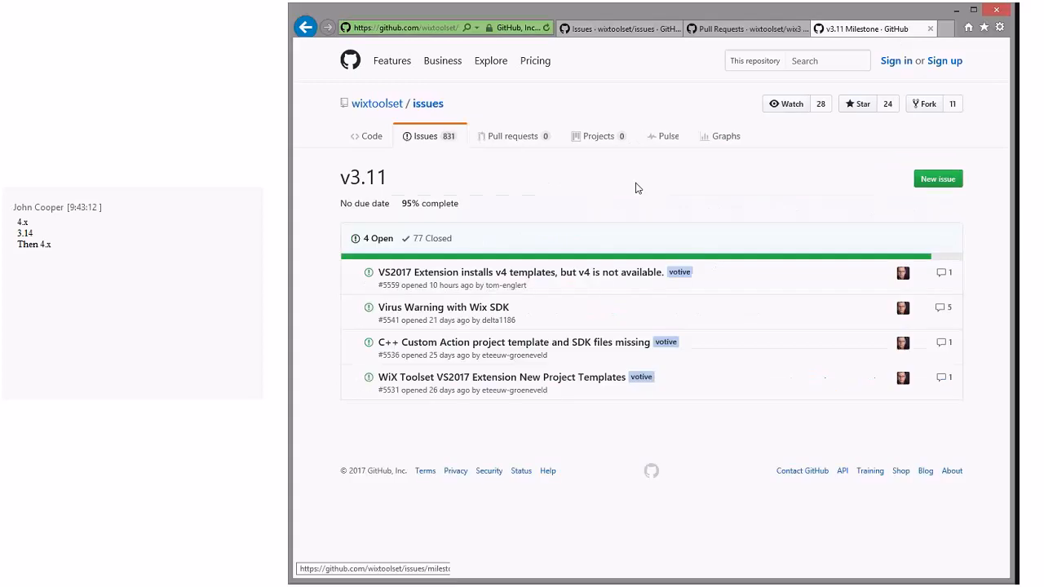
mouse_move(536, 270)
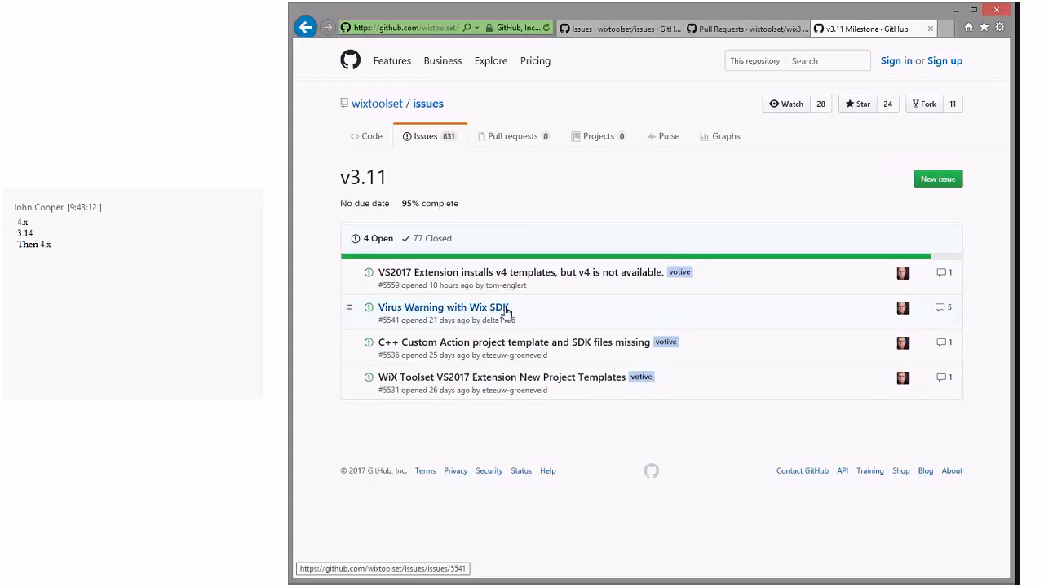
mouse_move(736, 319)
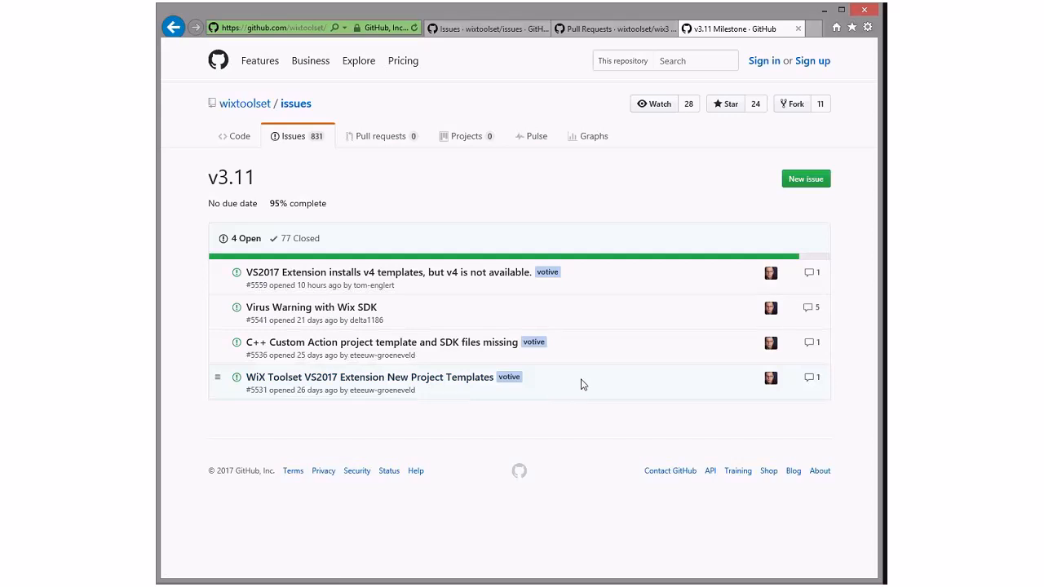
mouse_move(428, 342)
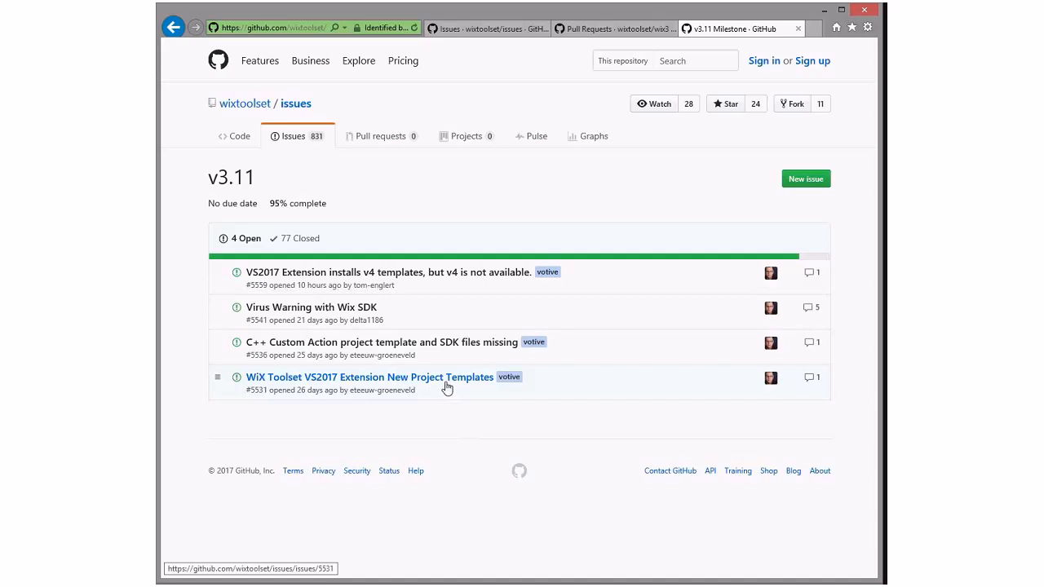
mouse_move(337, 273)
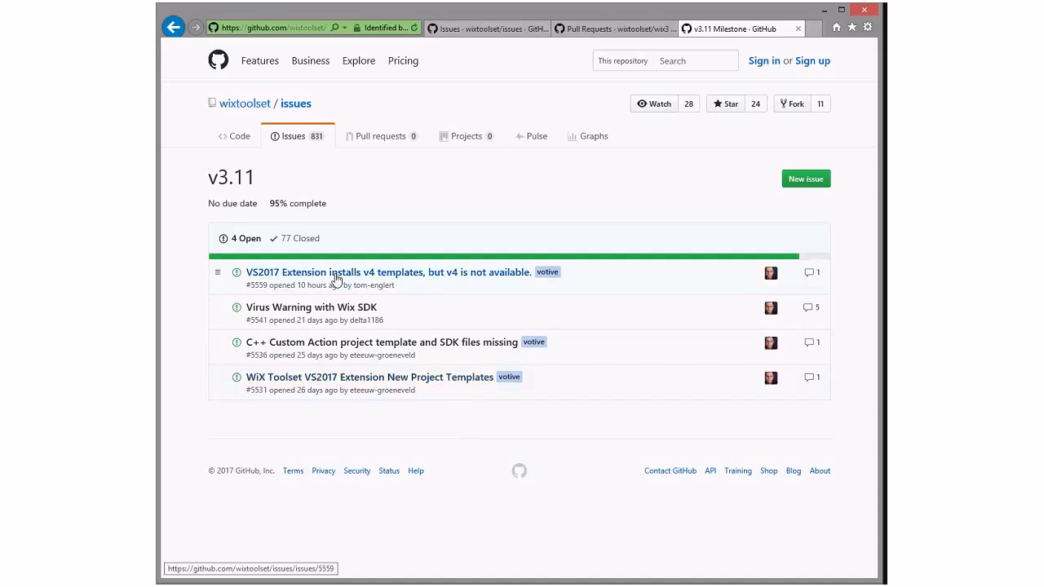
mouse_move(436, 279)
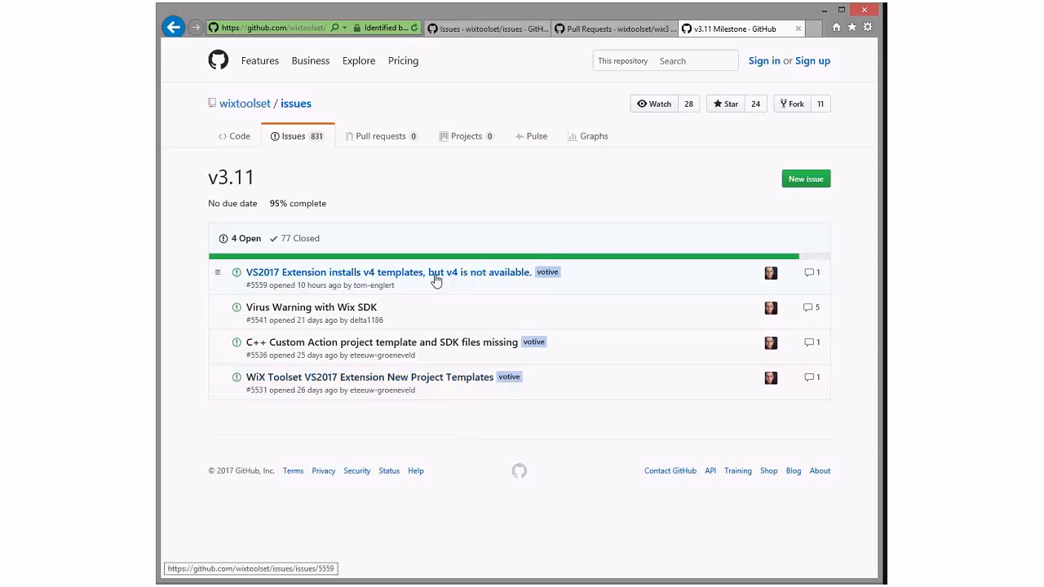
mouse_move(396, 277)
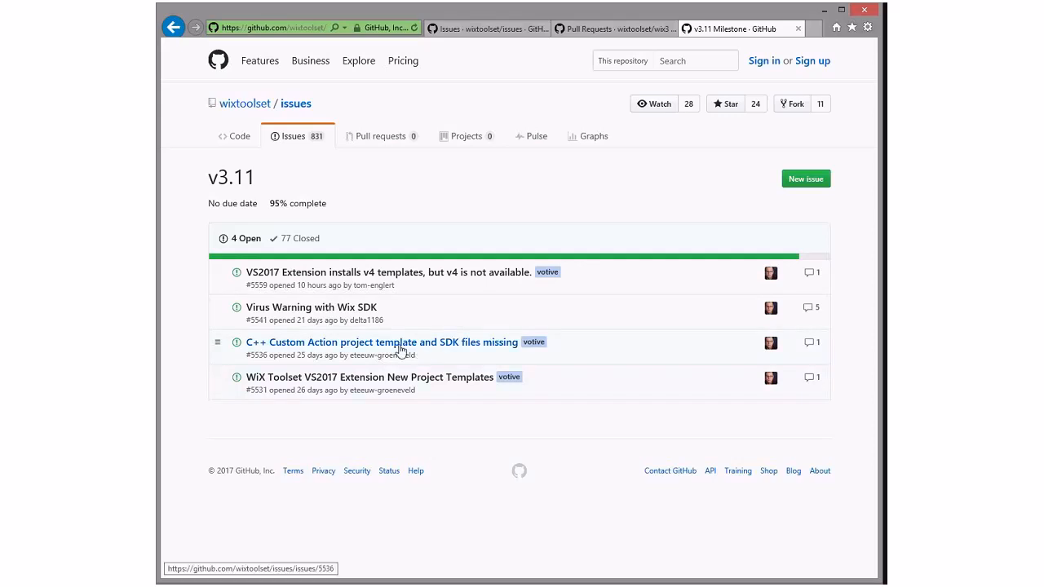
mouse_move(608, 349)
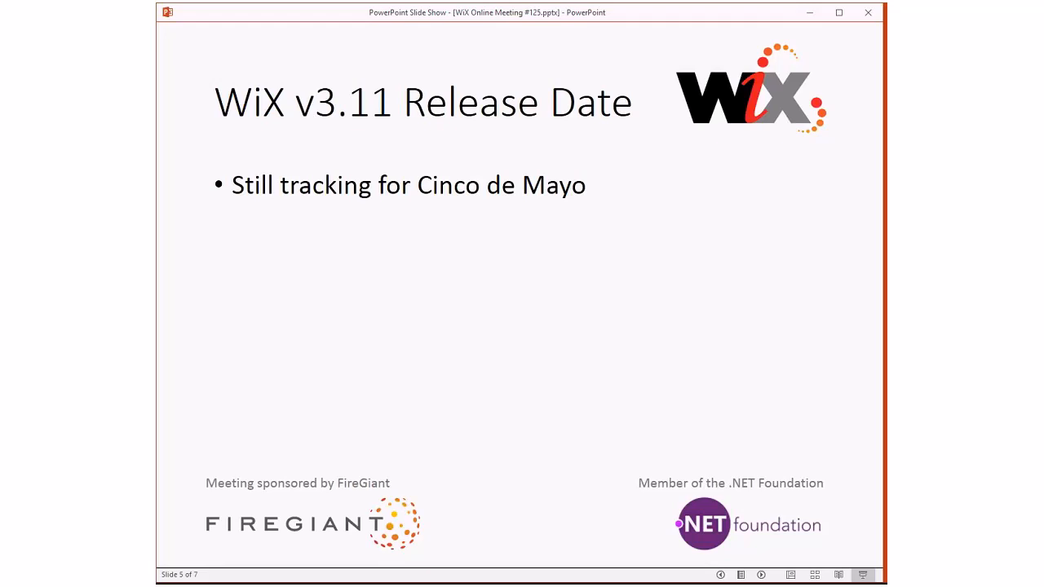
- Advance from the v3.11 Release Date slide to the Questions|Comments slide
key("right")
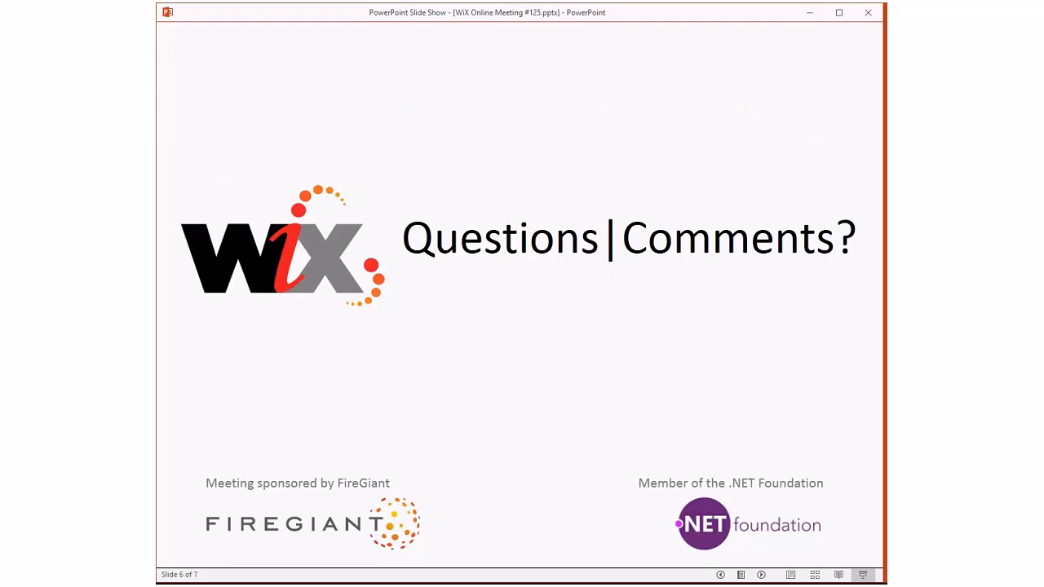